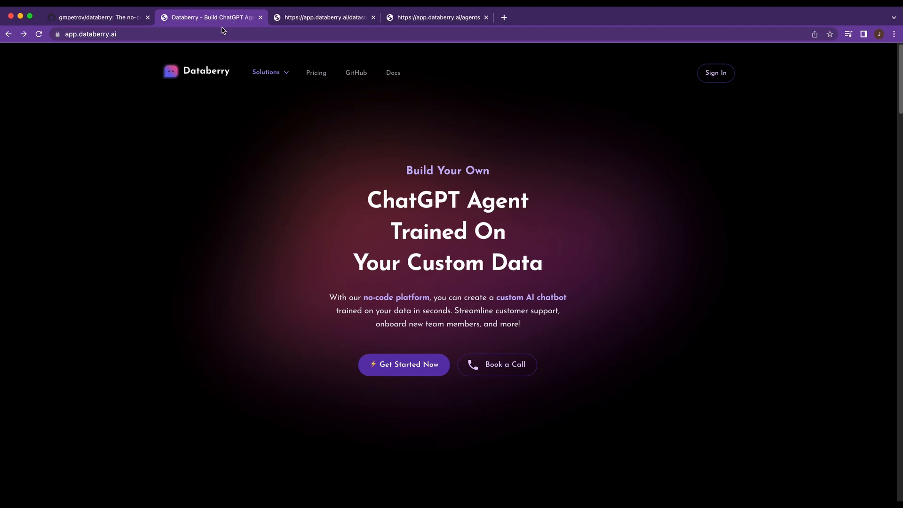
# Show the gmpetrov/databerry GitHub repository and scroll down to its README graphic
pyautogui.click(98, 17)
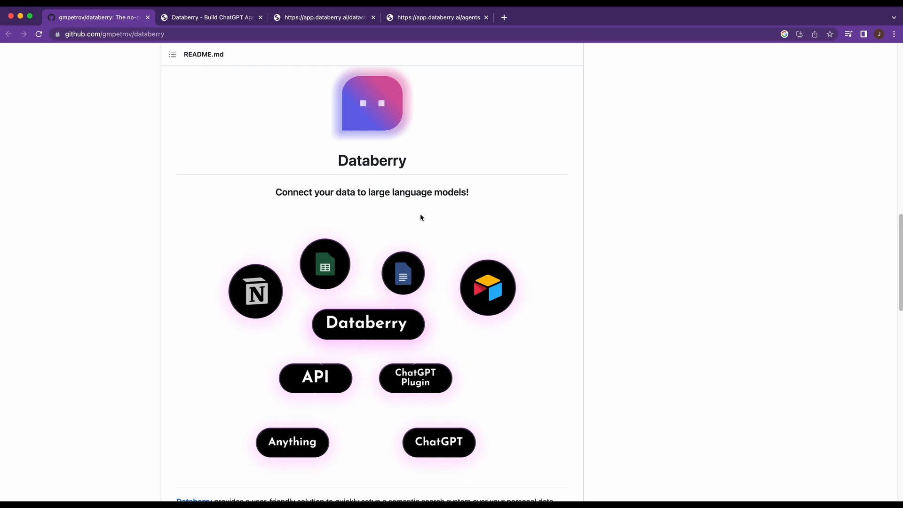
pyautogui.scroll(-3)
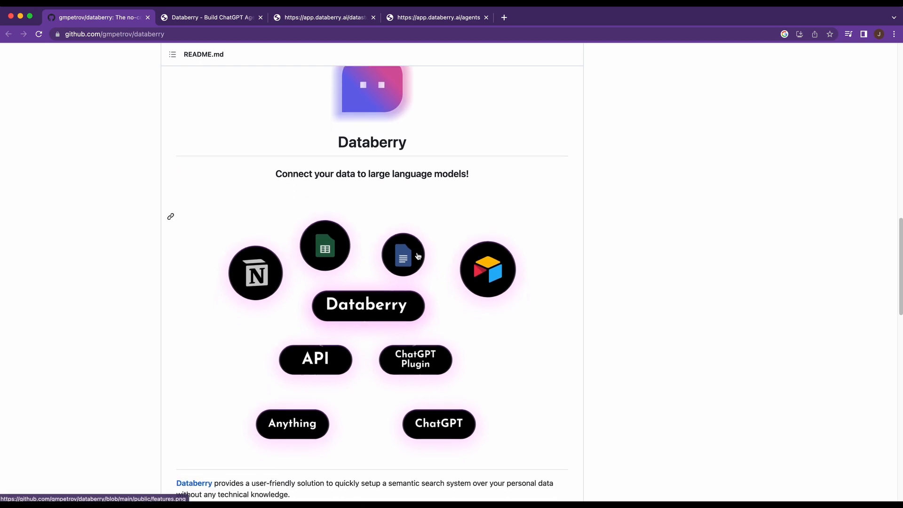
pyautogui.scroll(-3)
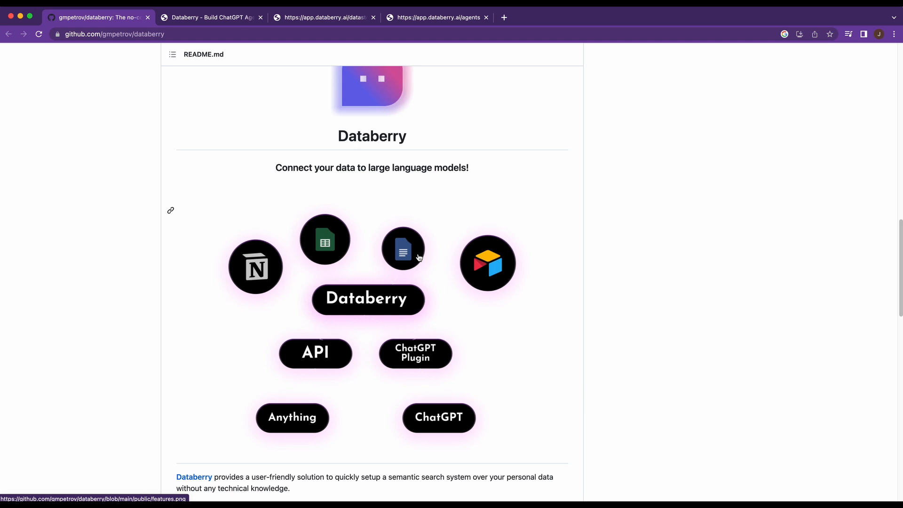
pyautogui.moveTo(419, 258)
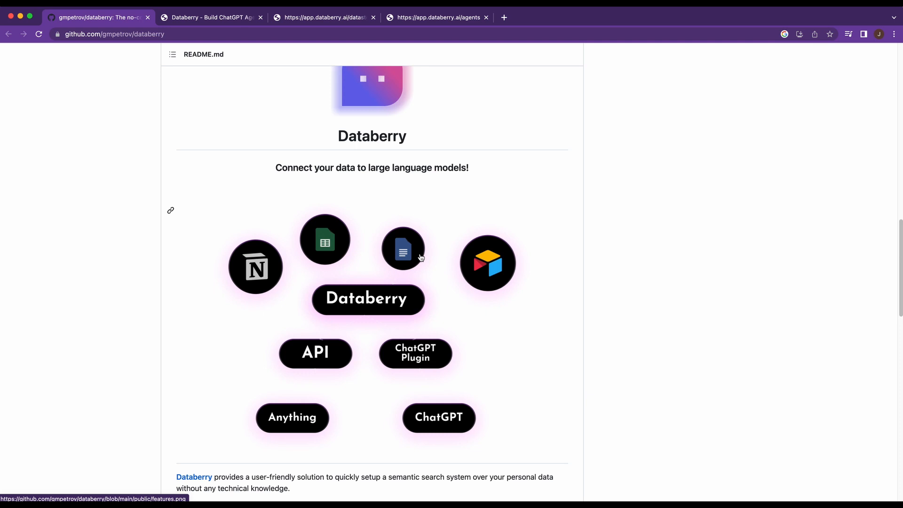
pyautogui.moveTo(424, 158)
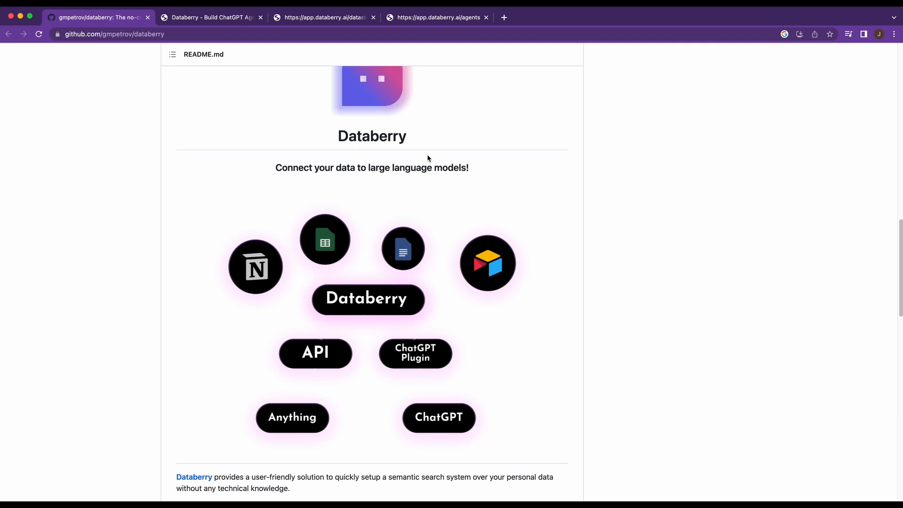
# Switch to the app.databerry.ai Agents page, which shows an empty agents list
pyautogui.click(436, 17)
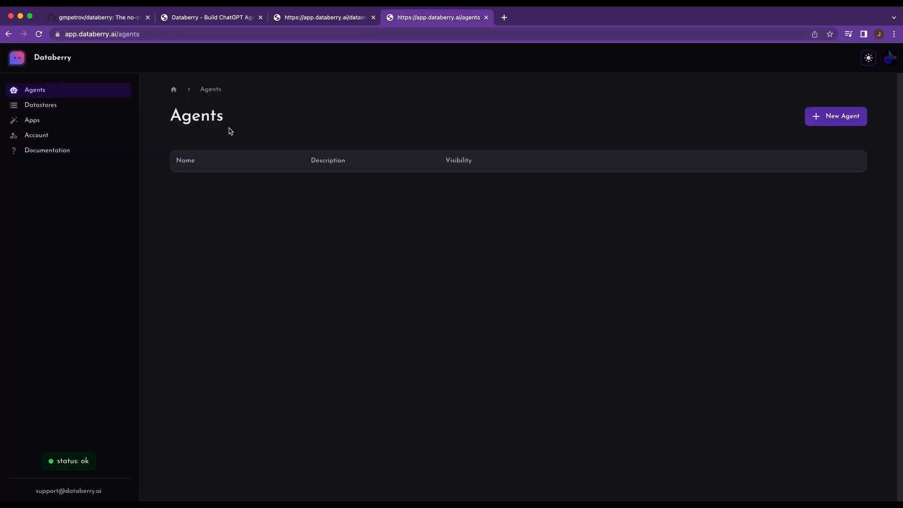
pyautogui.moveTo(192, 117)
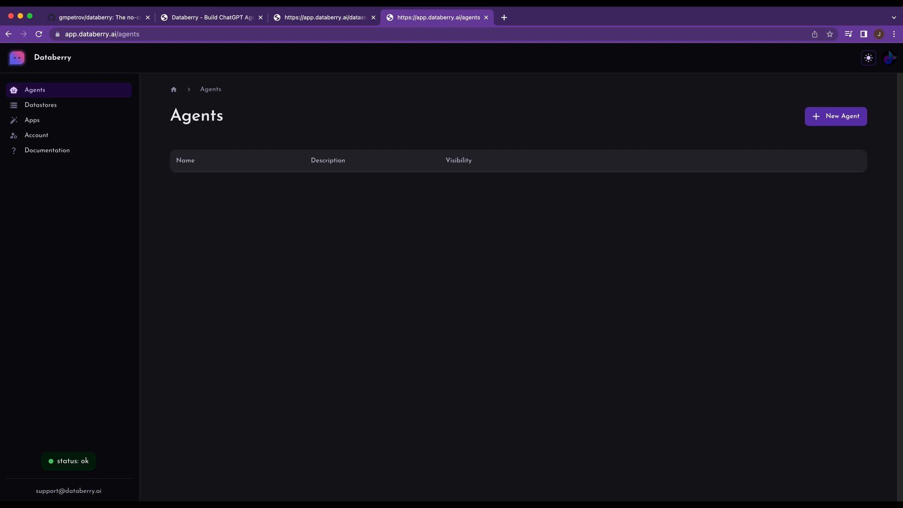
pyautogui.moveTo(546, 136)
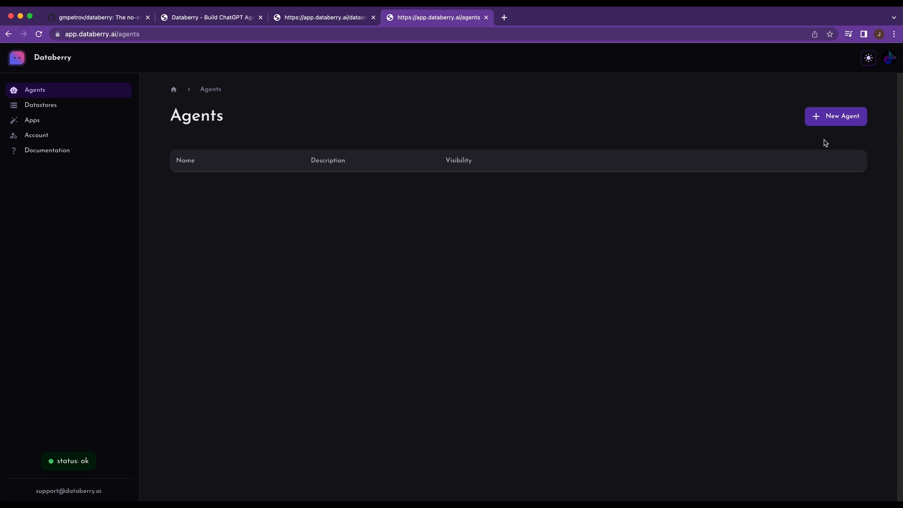
pyautogui.moveTo(823, 139)
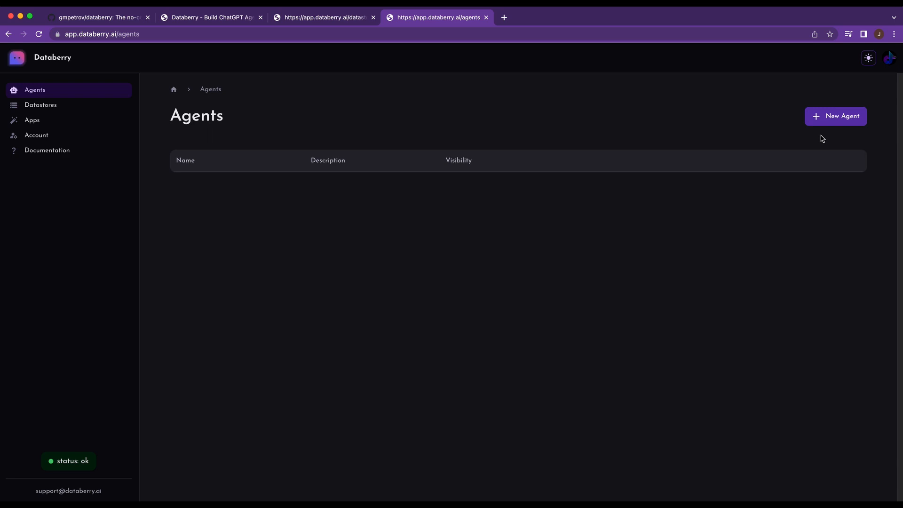
pyautogui.moveTo(842, 120)
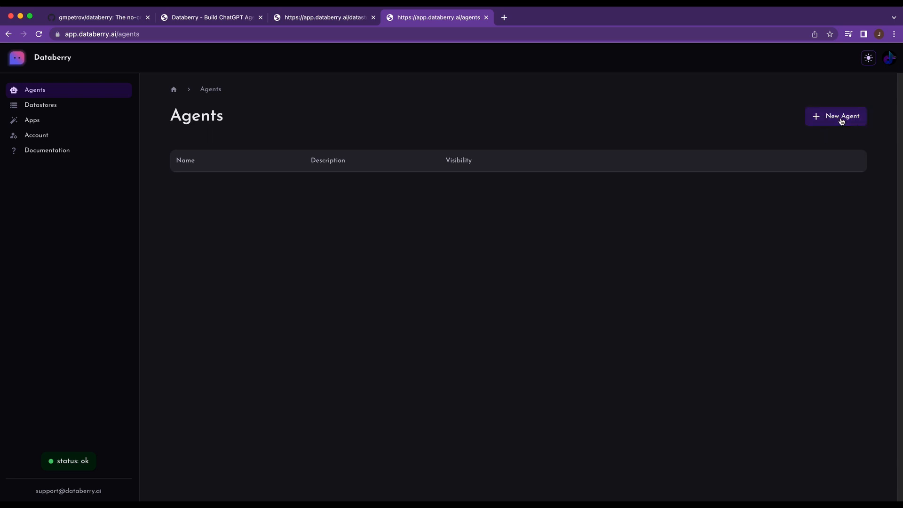
# Save a new agent named 'Example Data Store' and go to the Datastores list
pyautogui.click(836, 115)
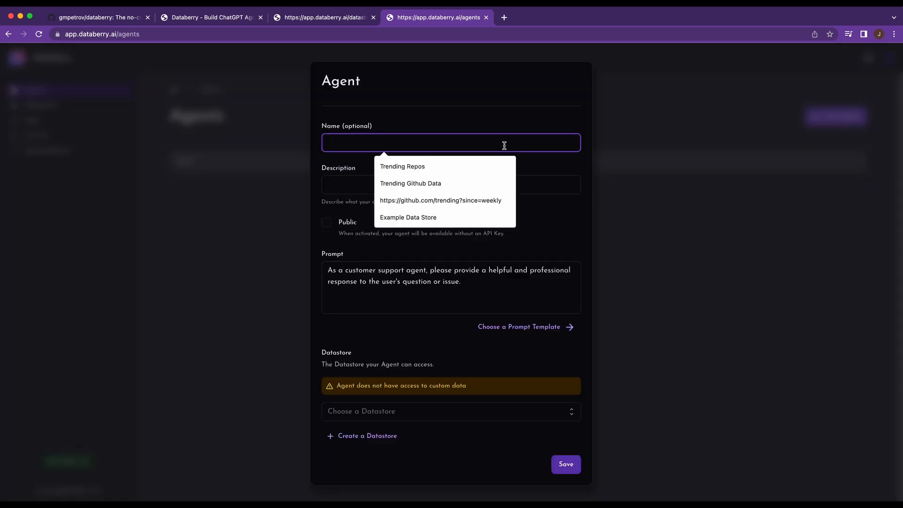
pyautogui.click(408, 217)
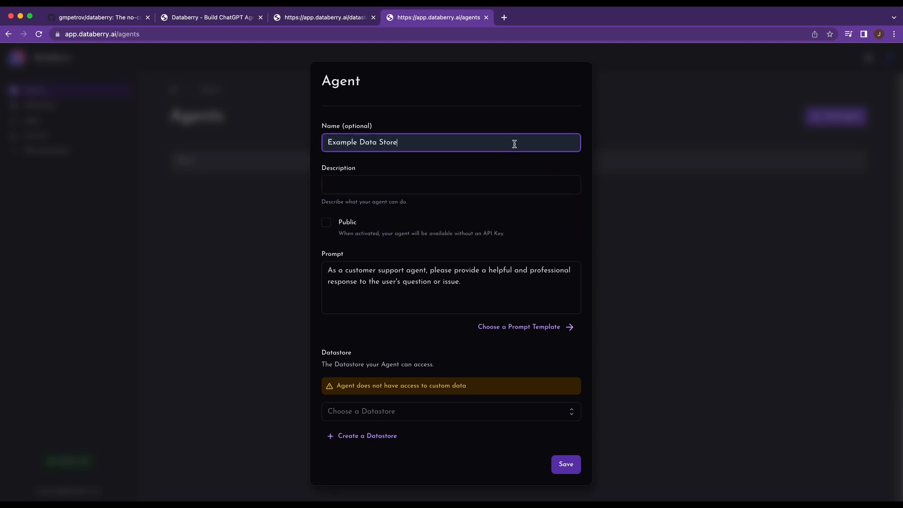
pyautogui.write('Example Data Store')
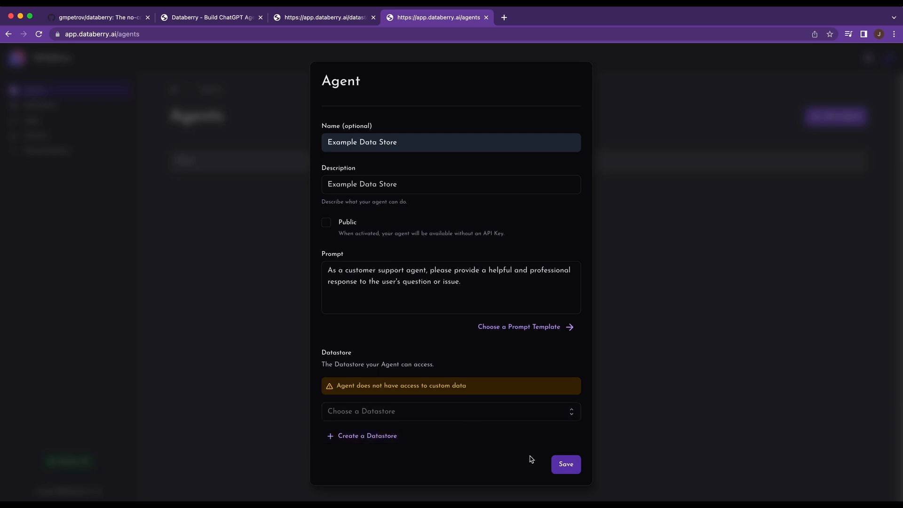
pyautogui.moveTo(535, 457)
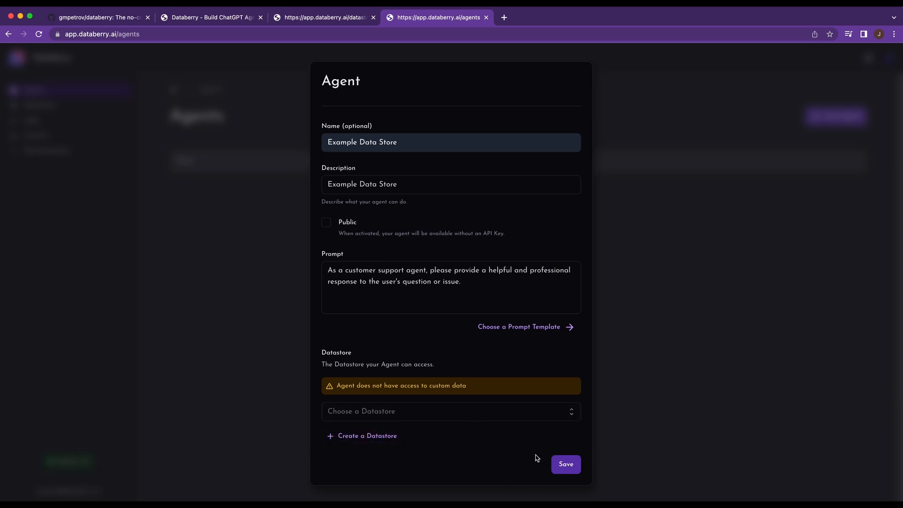
pyautogui.click(565, 465)
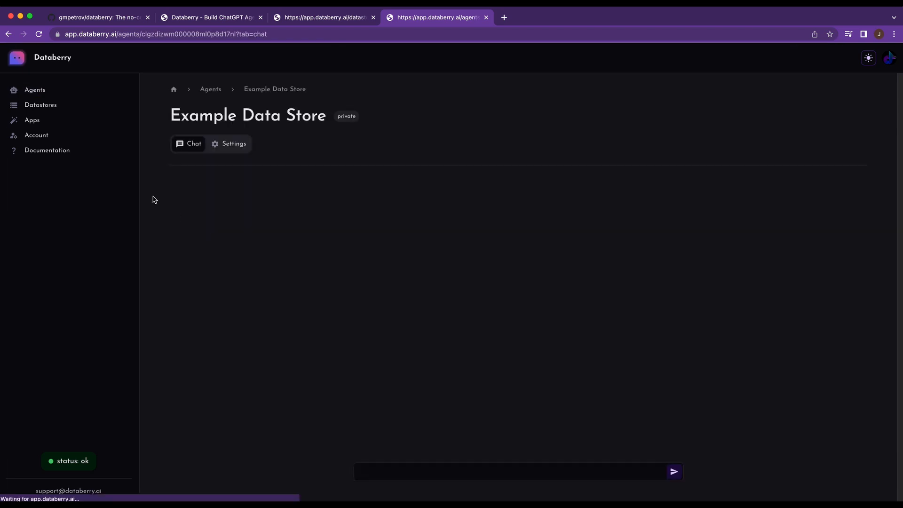
pyautogui.click(41, 105)
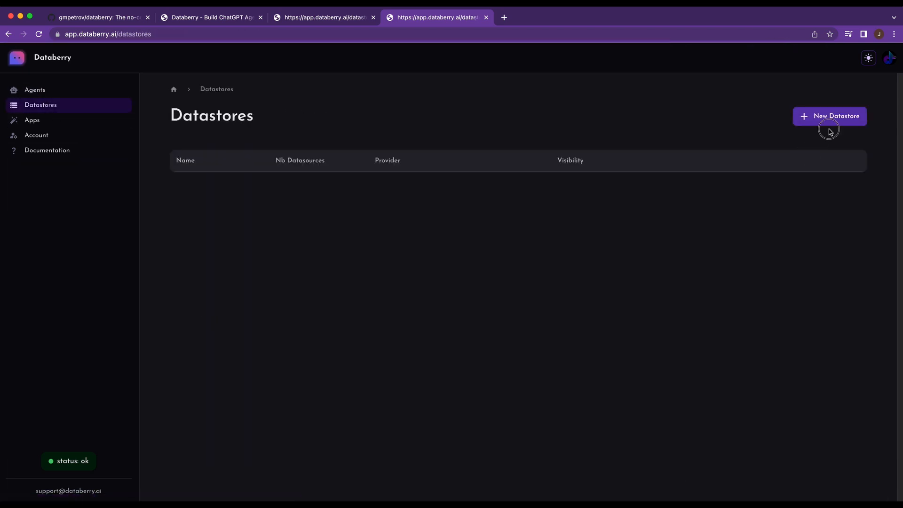
# Name a new datastore 'Example Data Store', with a matching description, and continue to datasource types
pyautogui.click(829, 115)
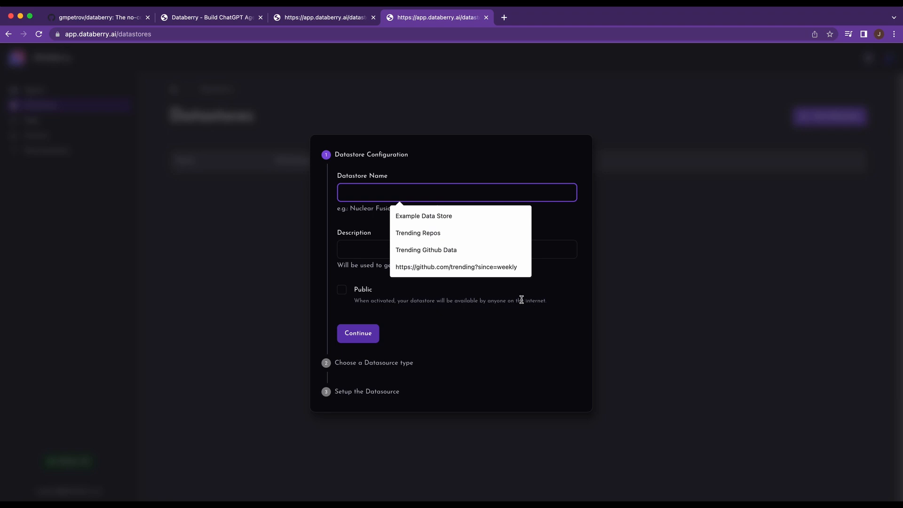
pyautogui.click(424, 216)
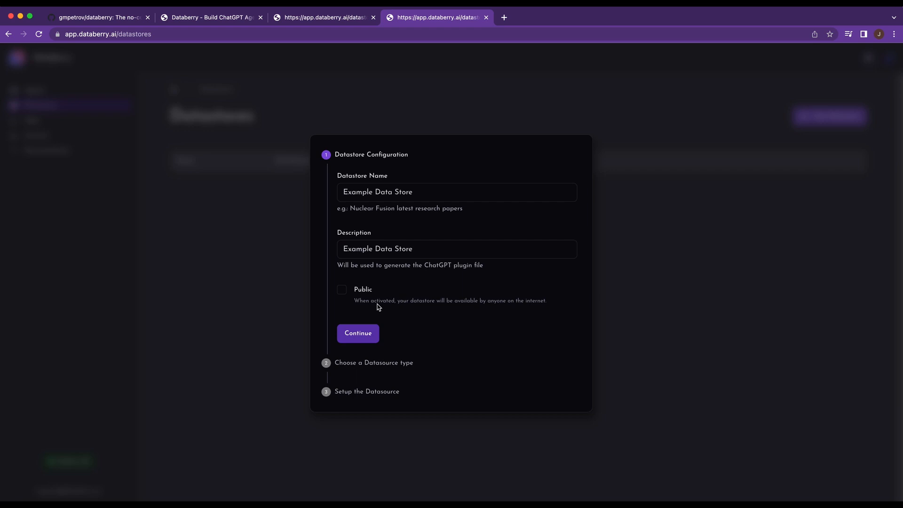
pyautogui.click(357, 333)
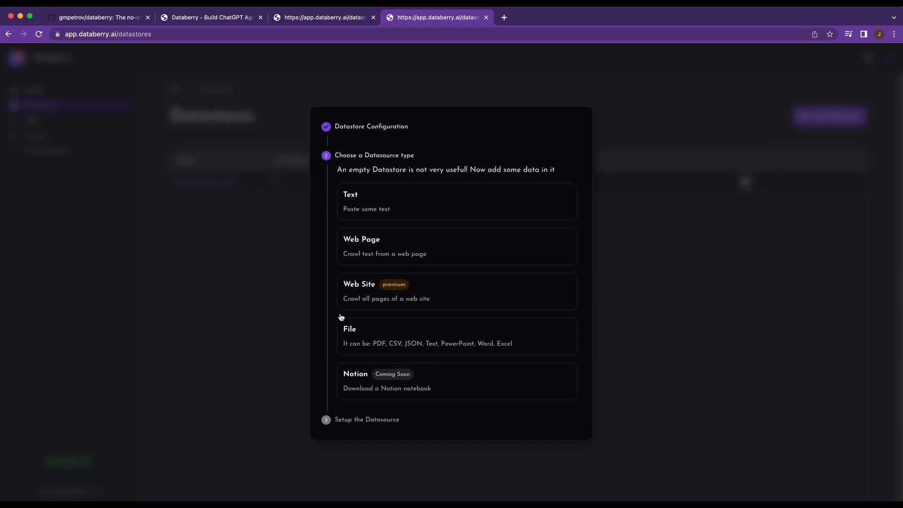
pyautogui.moveTo(442, 203)
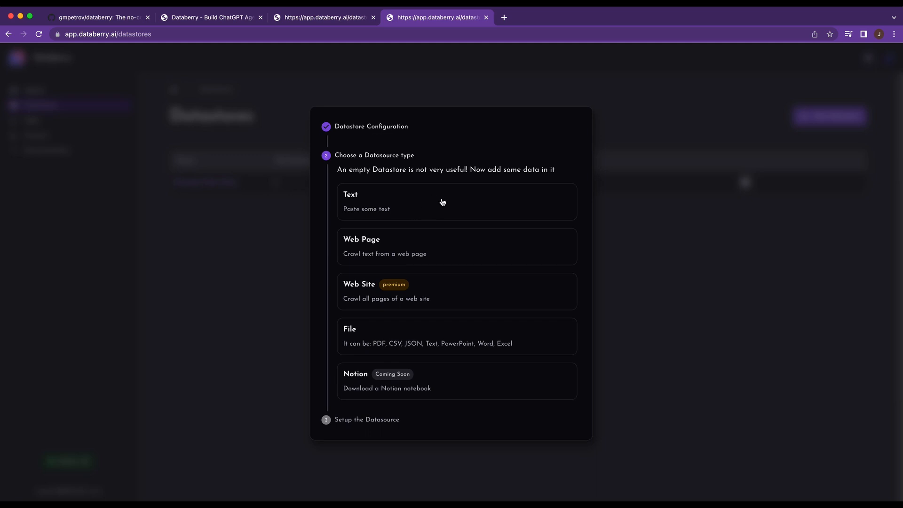
pyautogui.moveTo(403, 300)
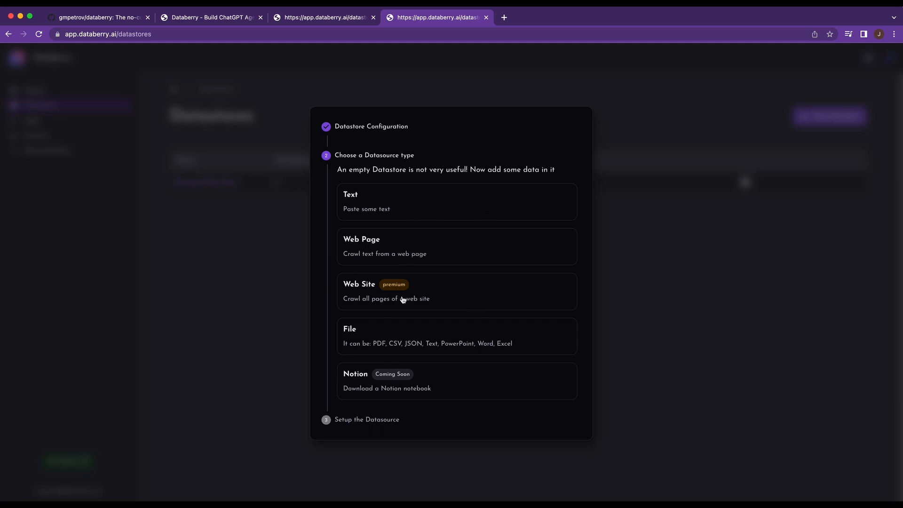
pyautogui.moveTo(412, 288)
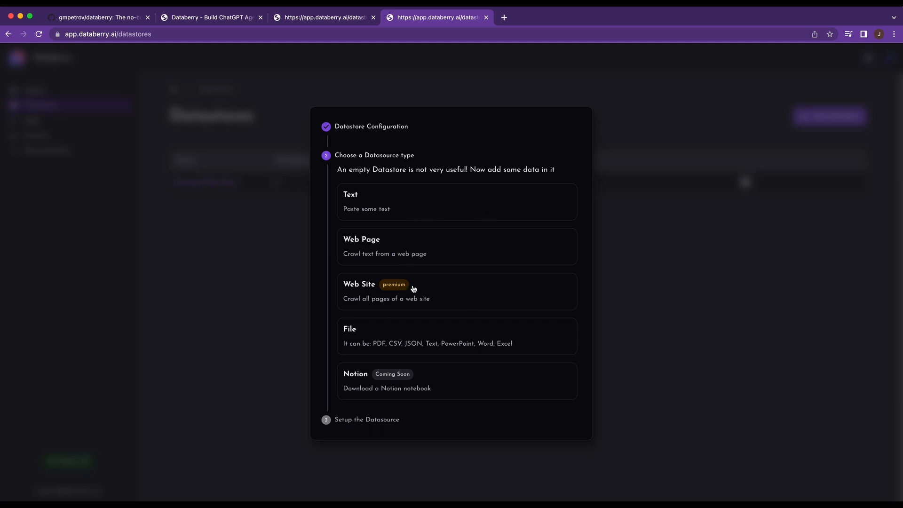
pyautogui.moveTo(410, 316)
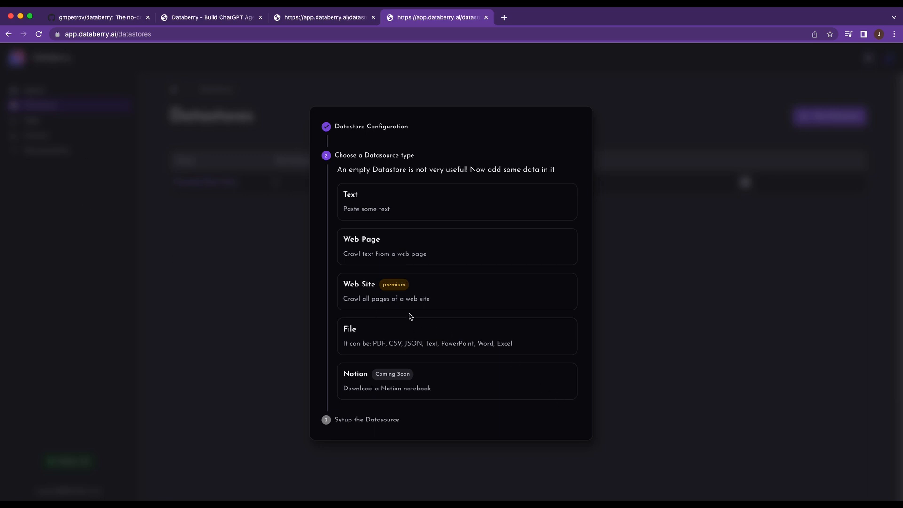
pyautogui.moveTo(415, 293)
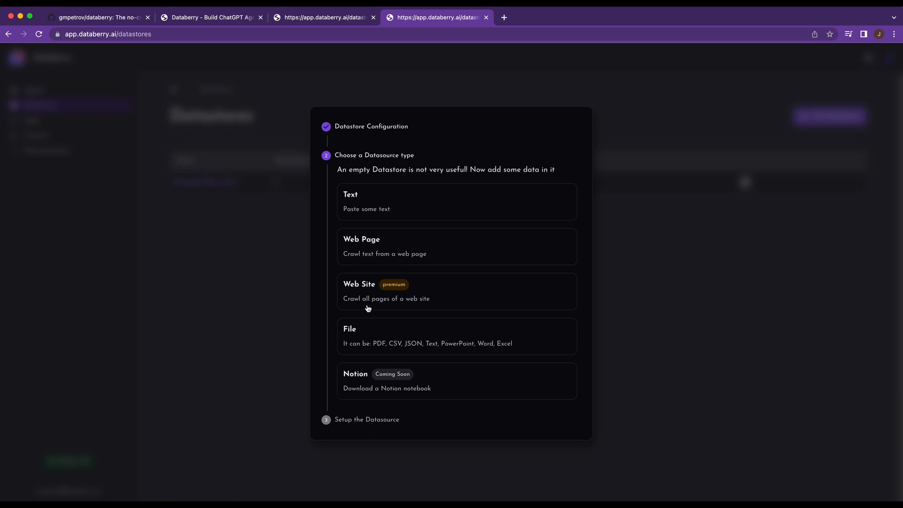
pyautogui.moveTo(416, 339)
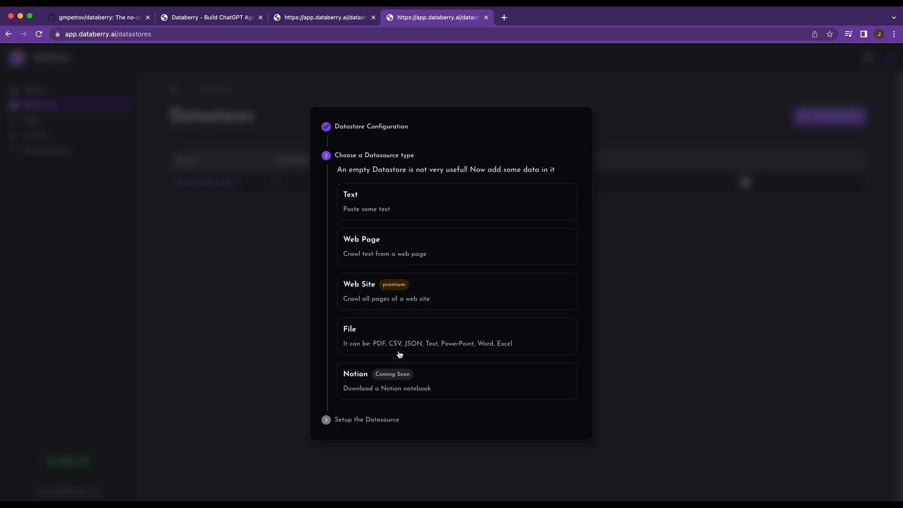
pyautogui.moveTo(469, 396)
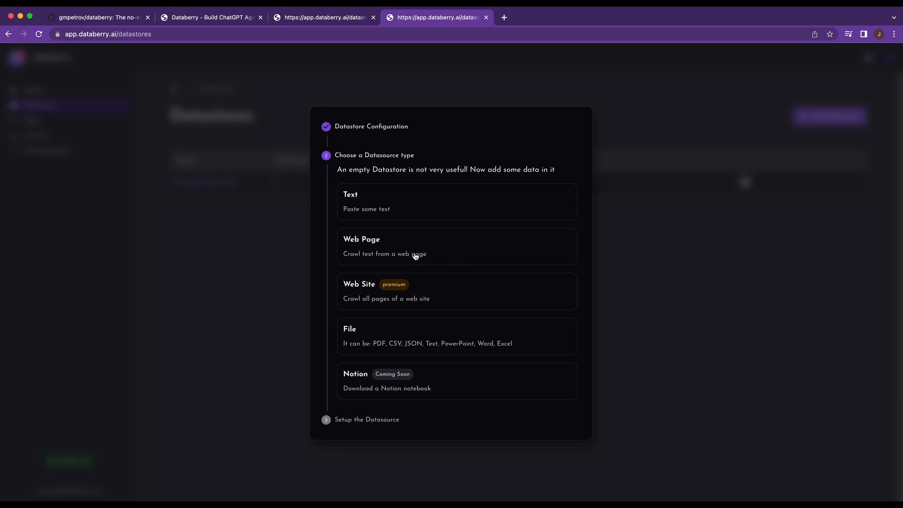
# Pick Web Page as the datasource type and locate OpenAI's GPT-4 research page
pyautogui.click(457, 246)
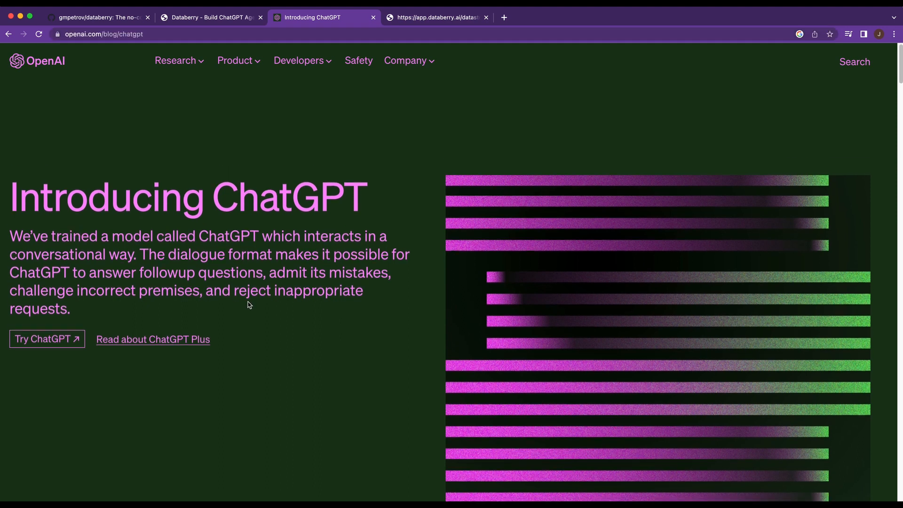
pyautogui.moveTo(450, 112)
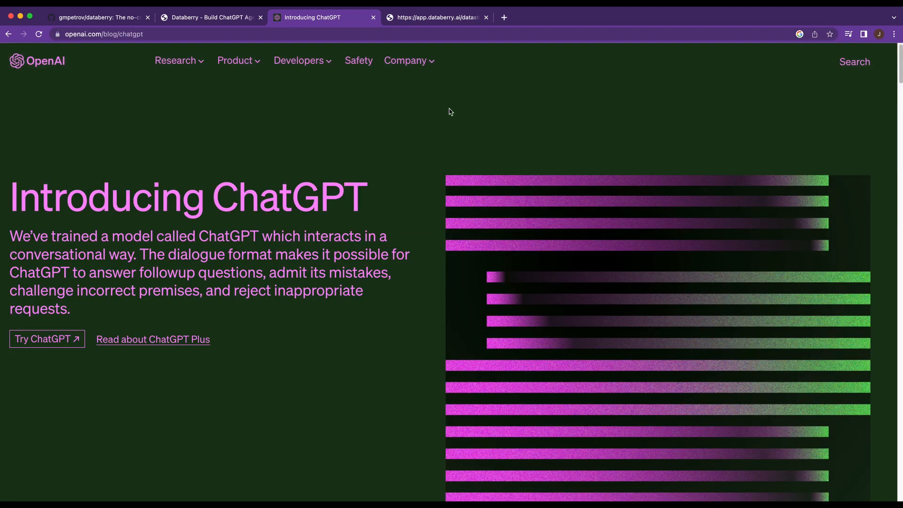
pyautogui.moveTo(303, 156)
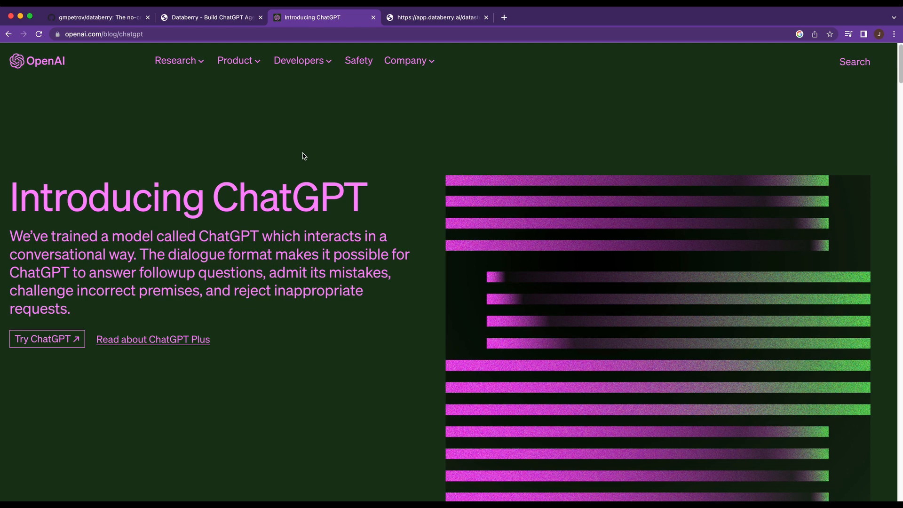
pyautogui.scroll(-3)
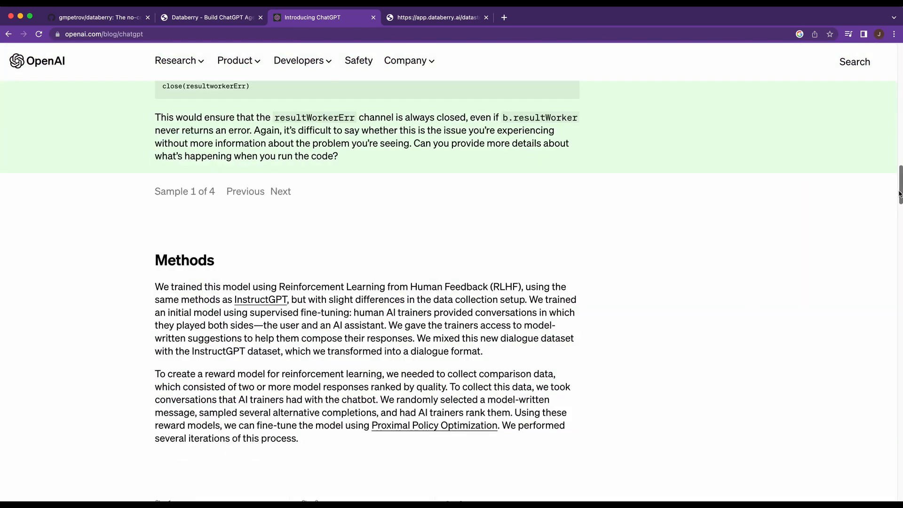
pyautogui.scroll(-3)
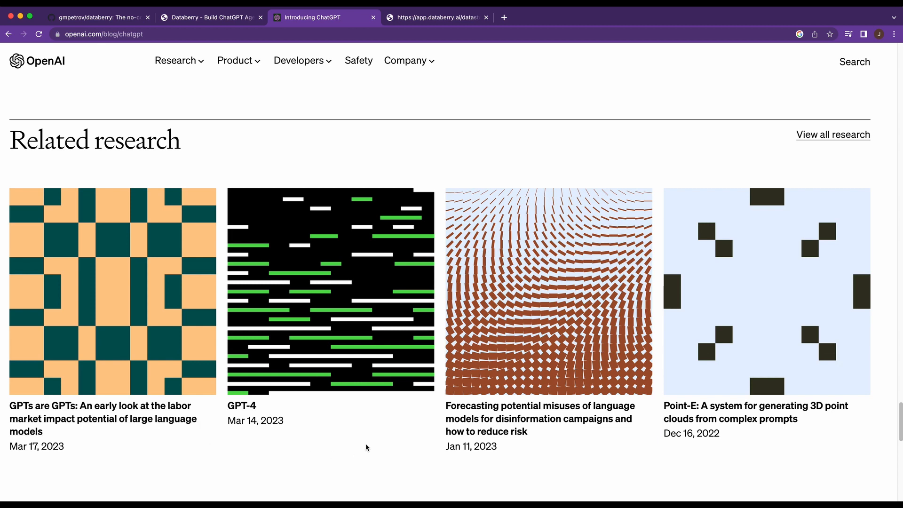
pyautogui.moveTo(575, 414)
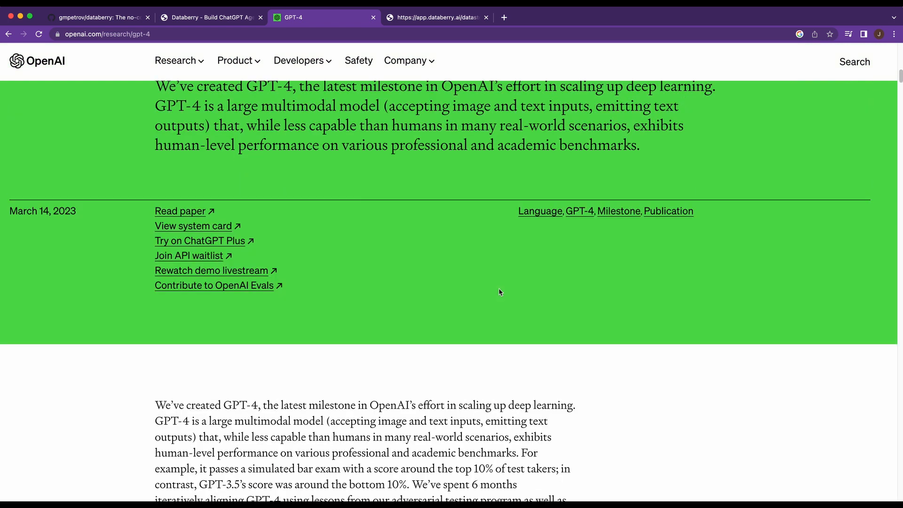
pyautogui.click(438, 17)
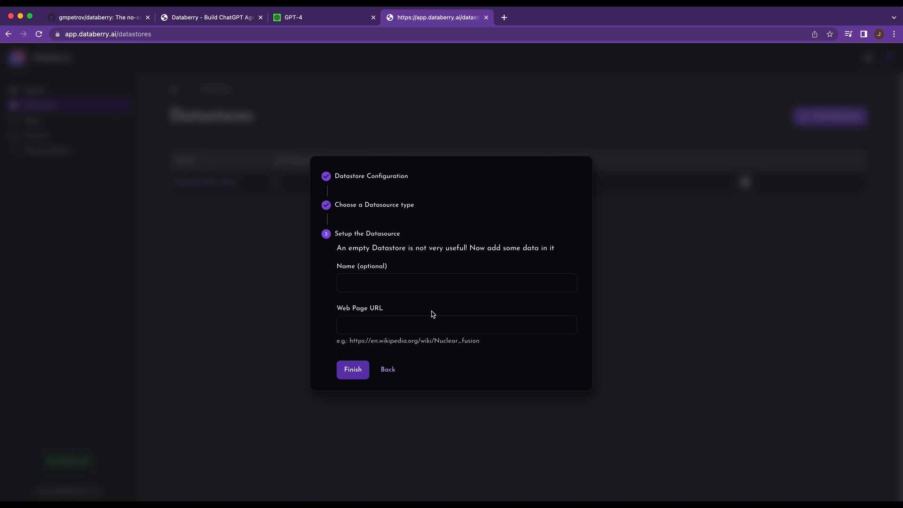
pyautogui.click(456, 283)
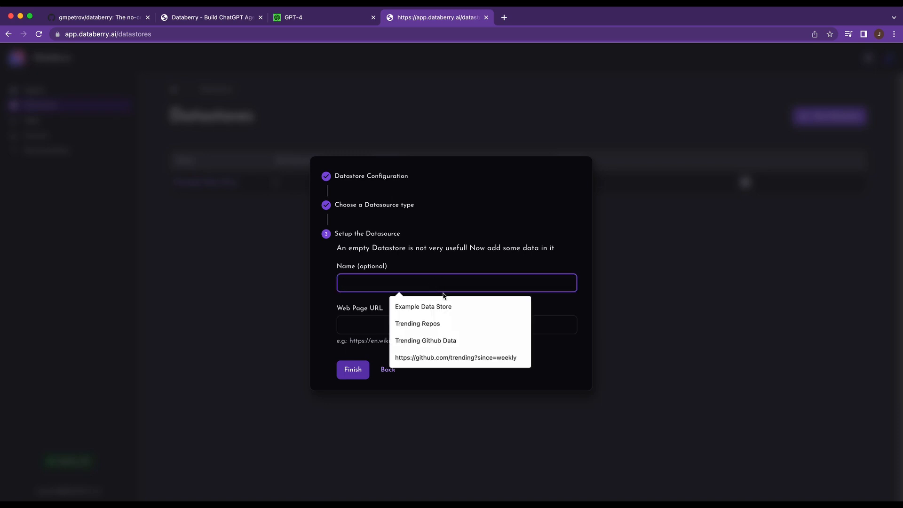
pyautogui.moveTo(372, 305)
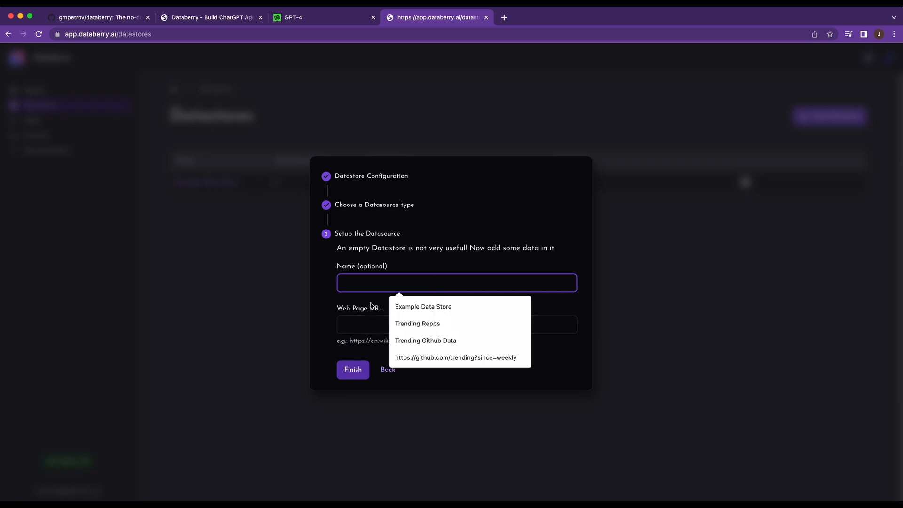
pyautogui.write('GPT')
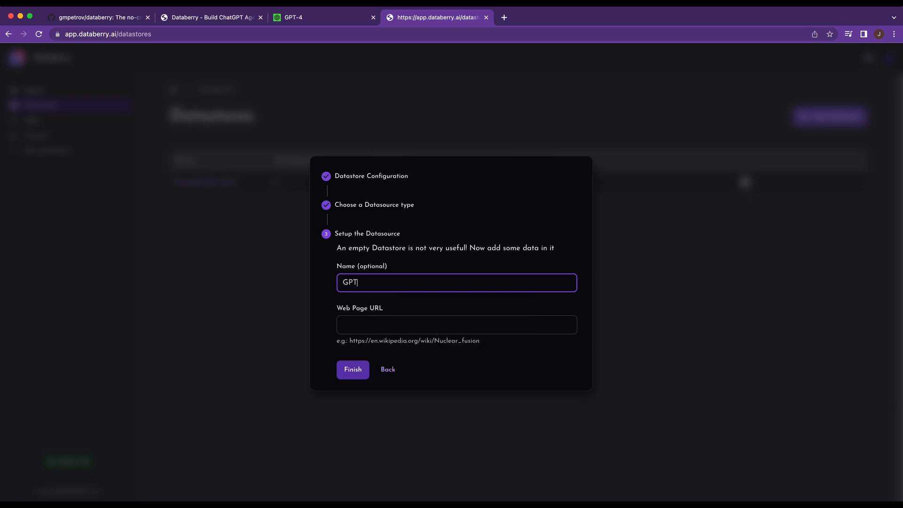
pyautogui.write('-4 Info')
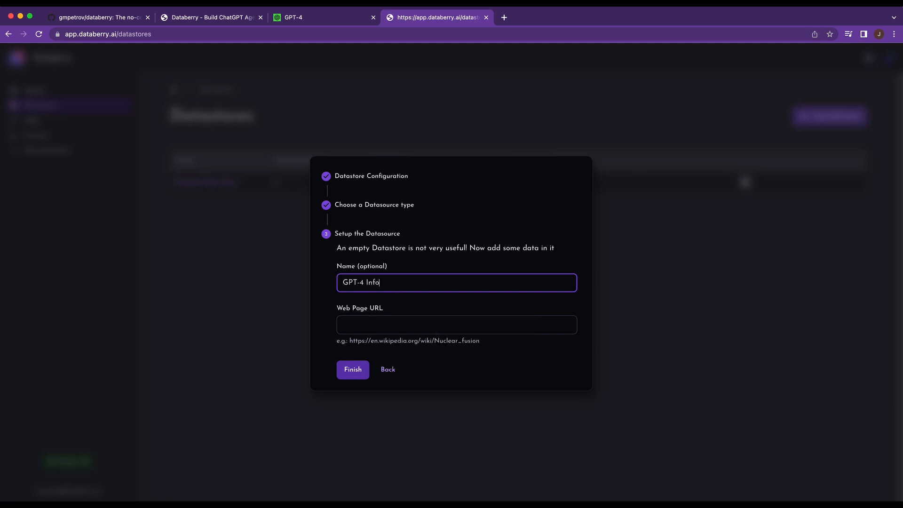
pyautogui.click(456, 324)
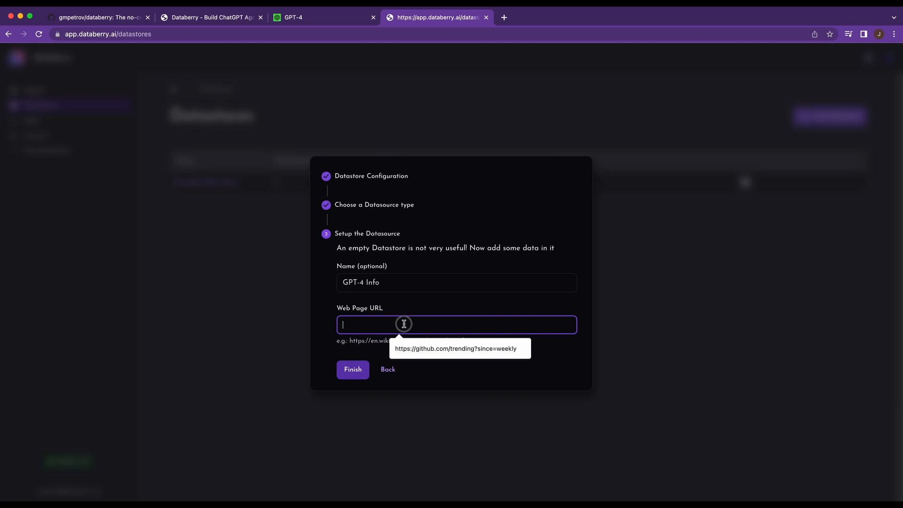
pyautogui.click(352, 369)
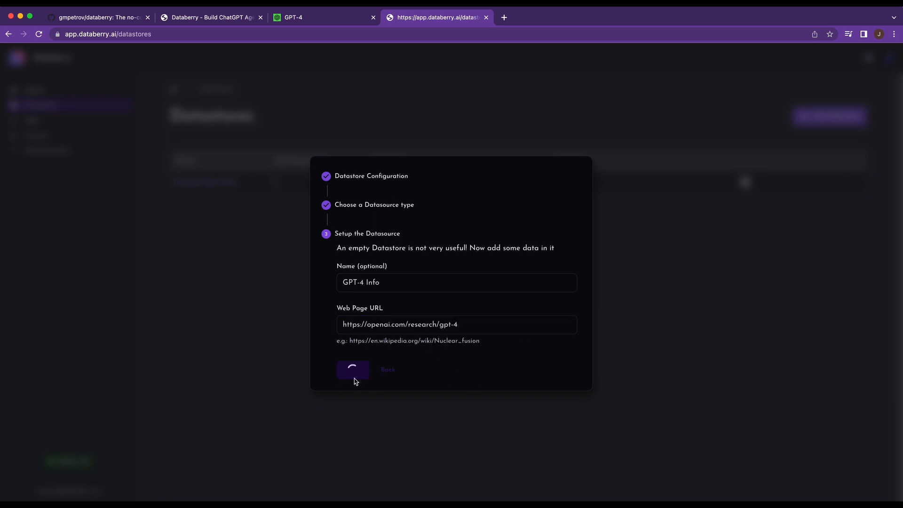
pyautogui.click(352, 369)
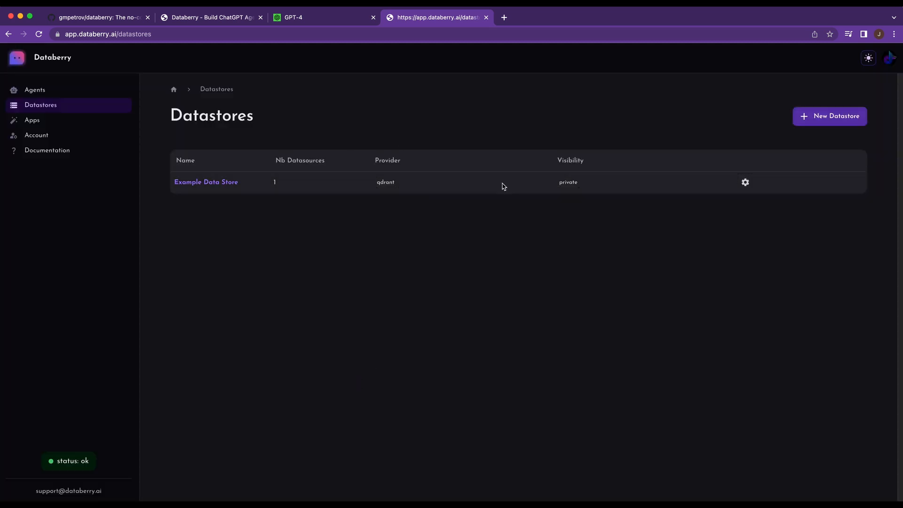
pyautogui.moveTo(123, 143)
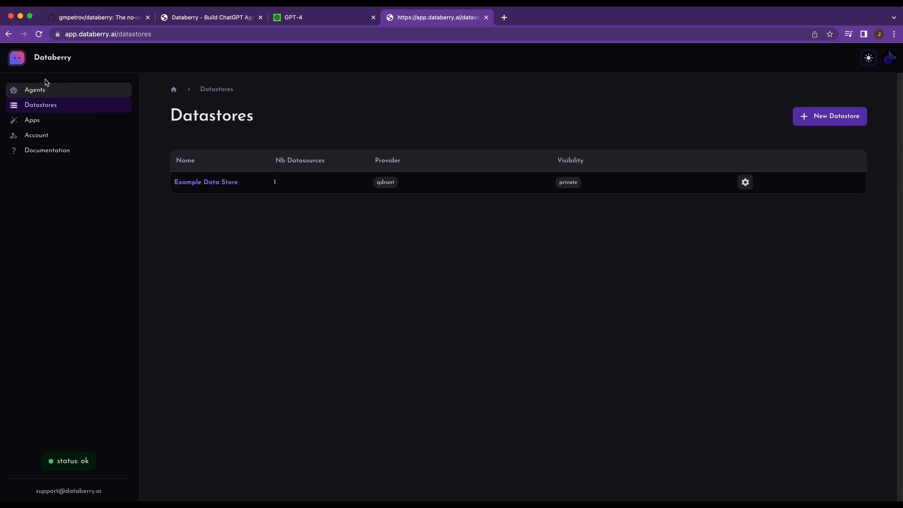
# Review the Example Data Store agent's settings, return to its chat, then view the GPT-4 page
pyautogui.click(34, 89)
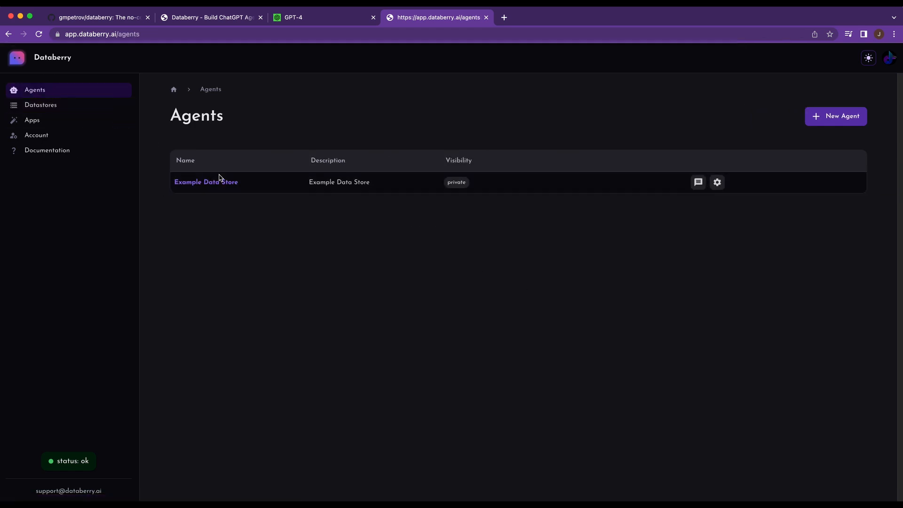
pyautogui.click(206, 182)
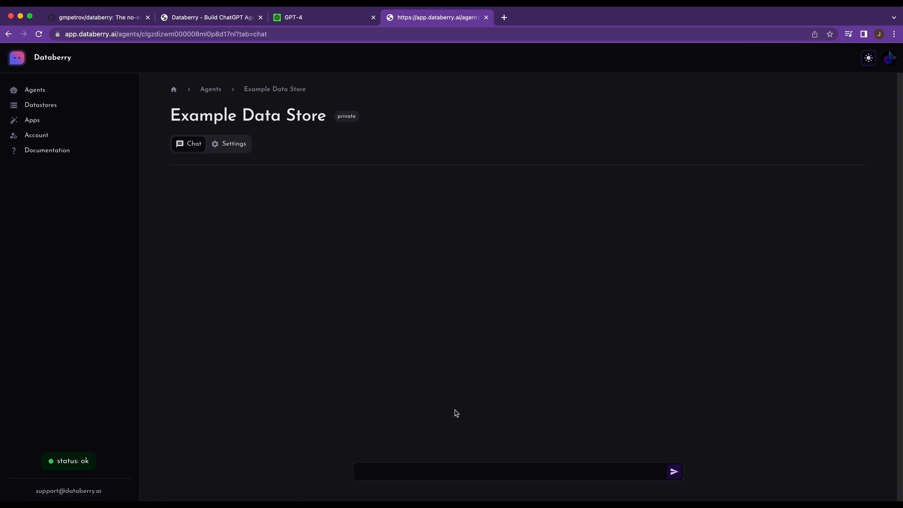
pyautogui.moveTo(233, 143)
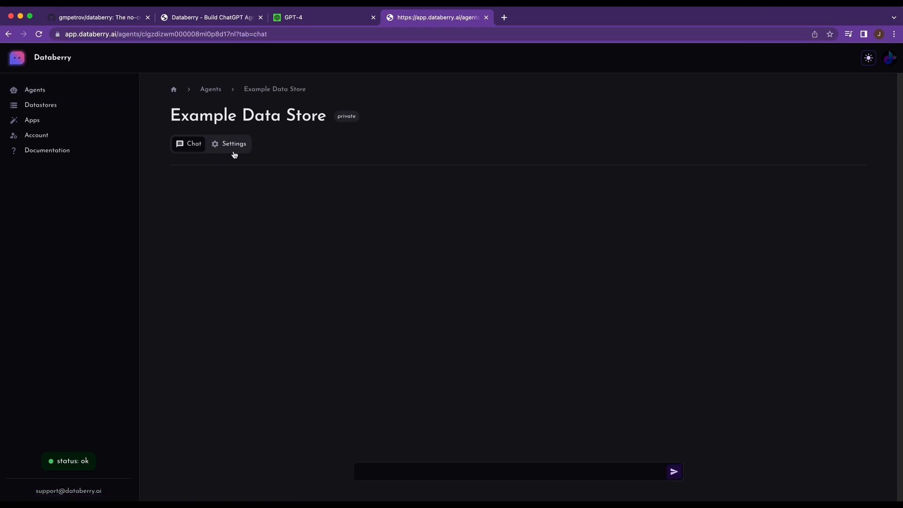
pyautogui.click(233, 144)
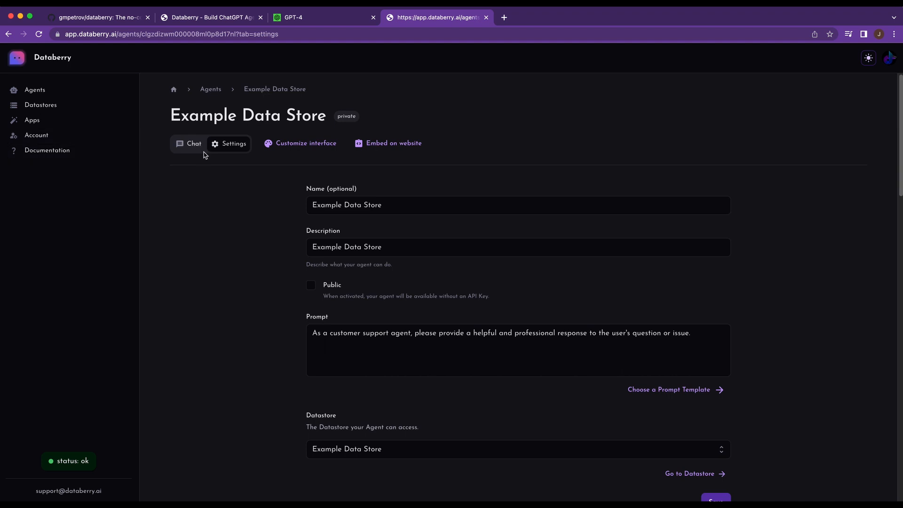
pyautogui.click(188, 143)
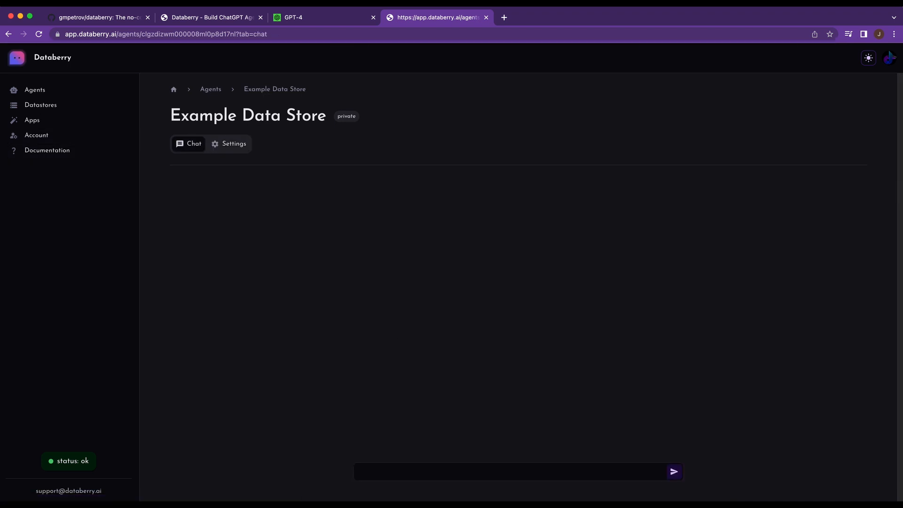
pyautogui.click(322, 17)
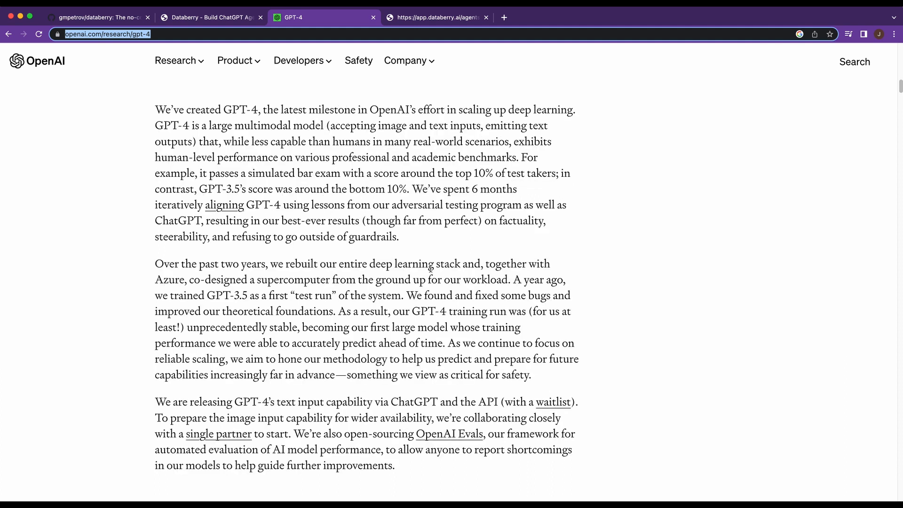
# Scroll the GPT-4 page to the Simulated exams table, then return to the Databerry chat
pyautogui.scroll(-3)
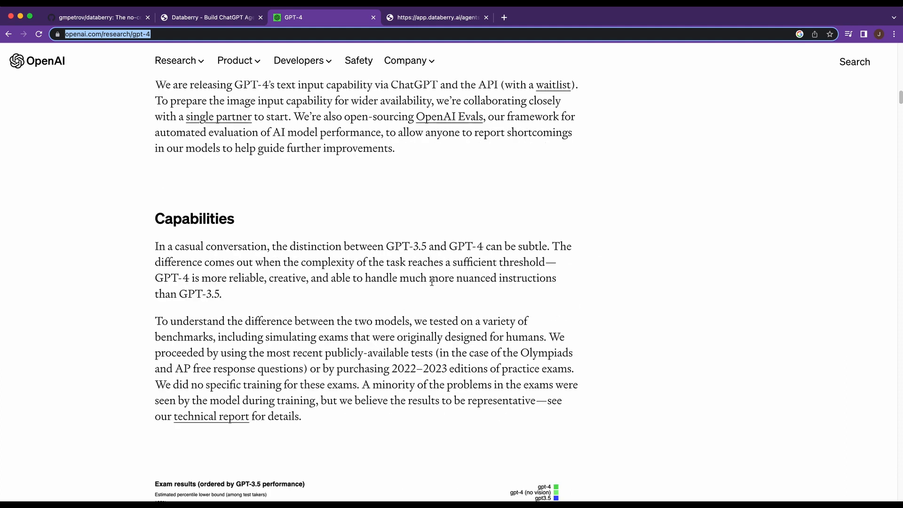
pyautogui.scroll(-3)
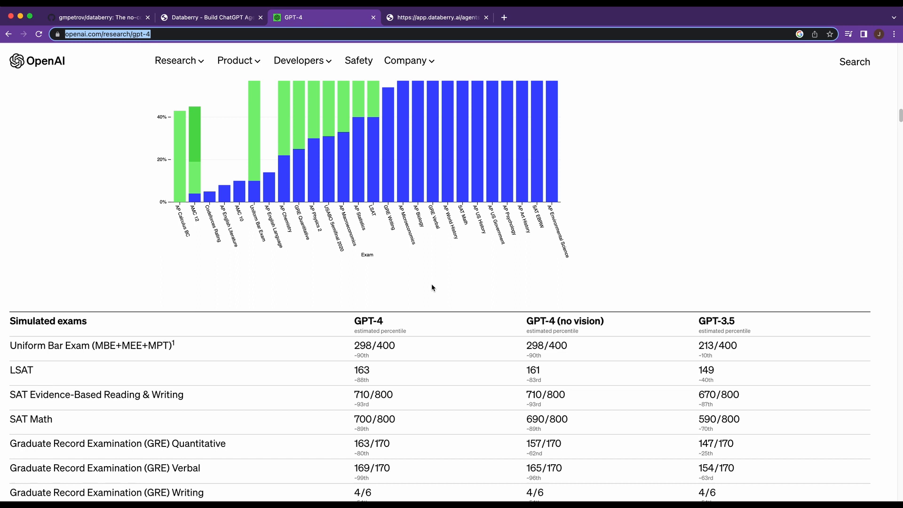
pyautogui.scroll(-3)
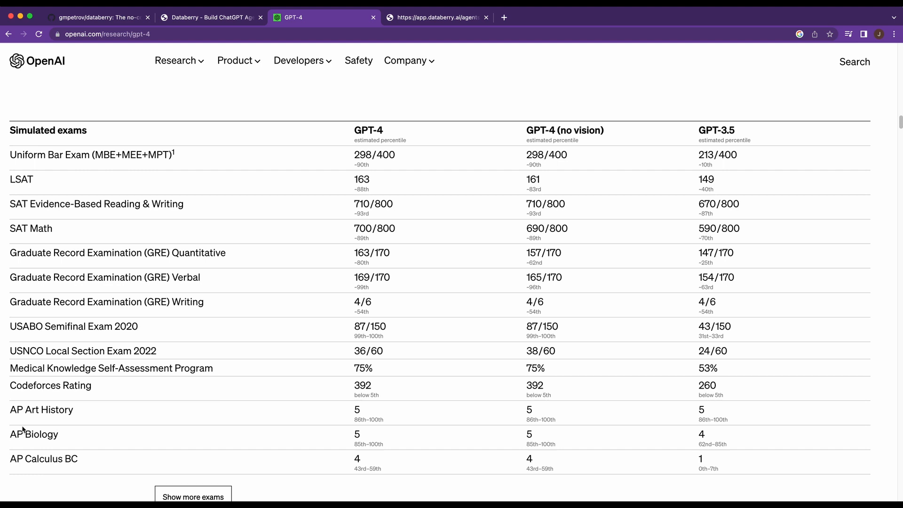
pyautogui.moveTo(100, 137)
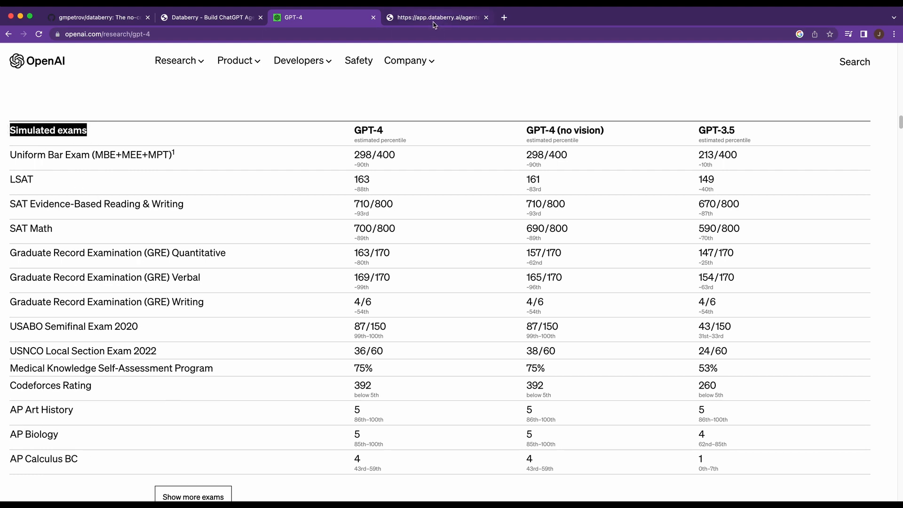
pyautogui.click(437, 18)
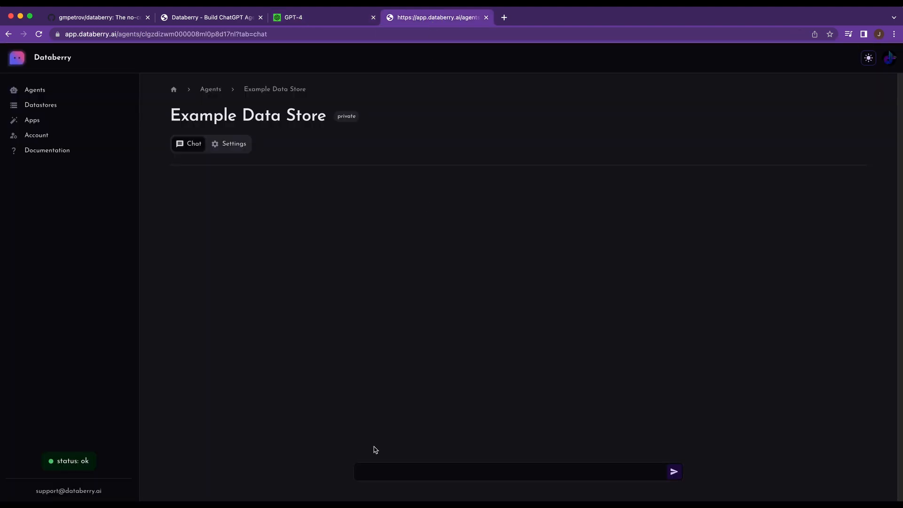
# Ask the Example Data Store agent what GPT-4's simulated exam scores are
pyautogui.write('What are the Simulated exam')
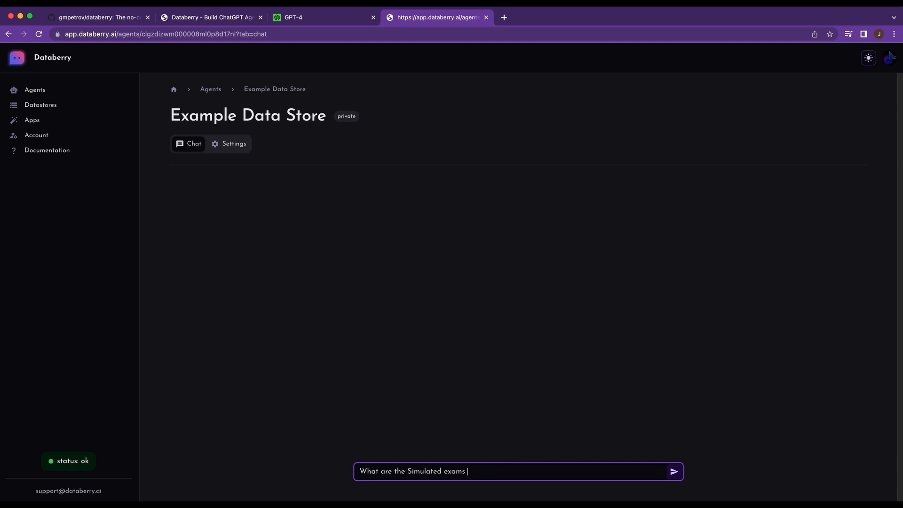
pyautogui.write('scores in GP')
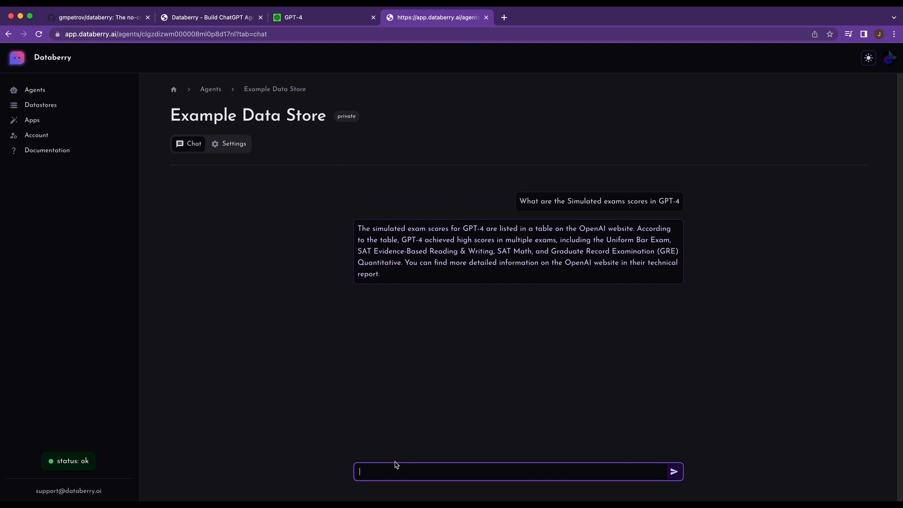
pyautogui.moveTo(389, 459)
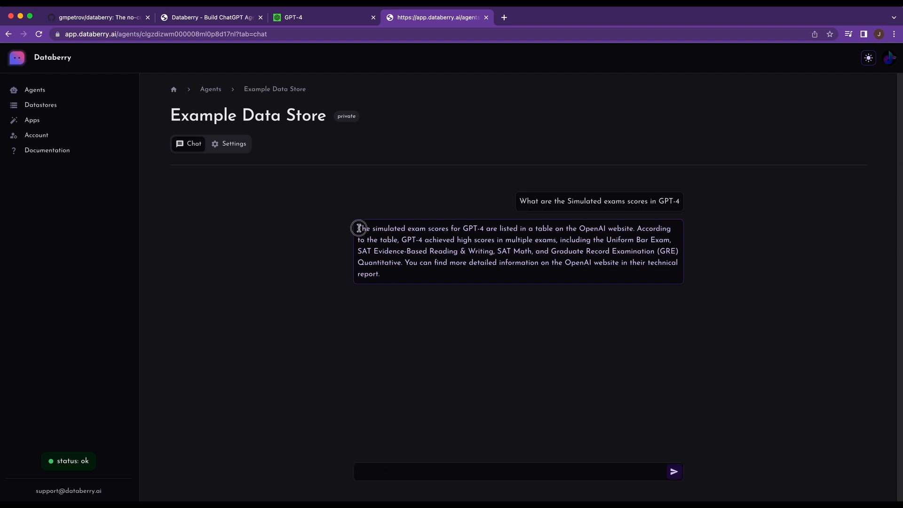
pyautogui.moveTo(517, 233)
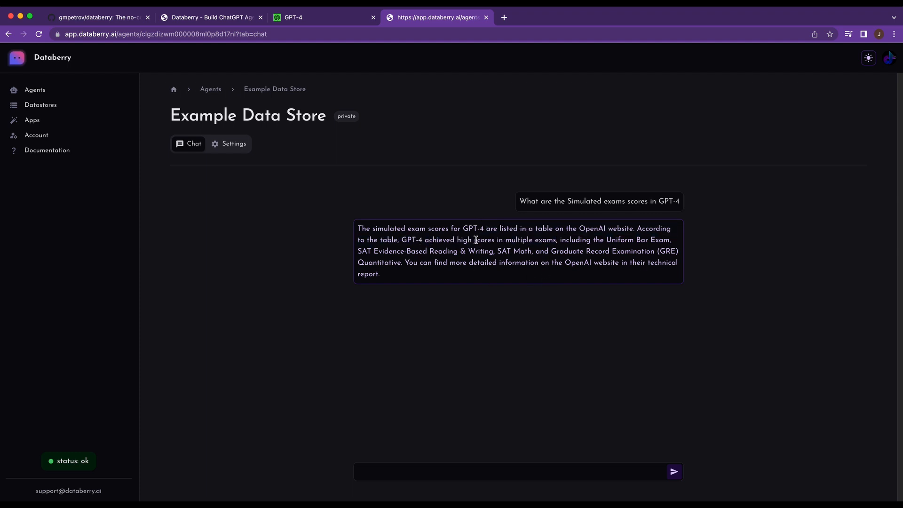
pyautogui.moveTo(465, 248)
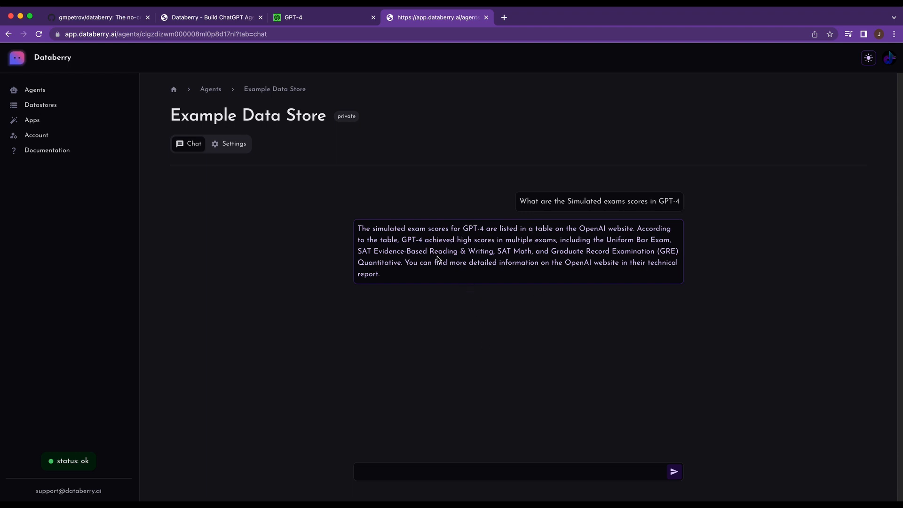
pyautogui.moveTo(443, 456)
pyautogui.write('Can you')
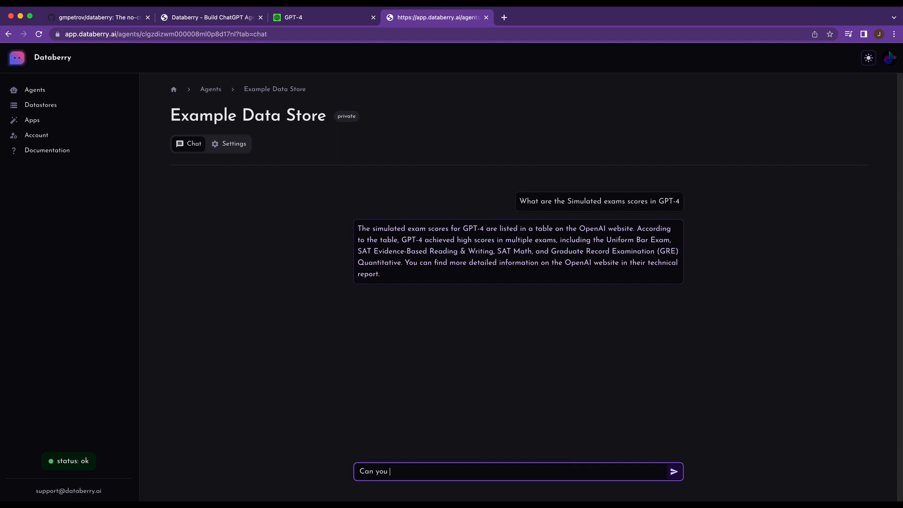
# Send the follow-up 'Can you be more specific?' and switch to the other Databerry tab
pyautogui.write('be more specif')
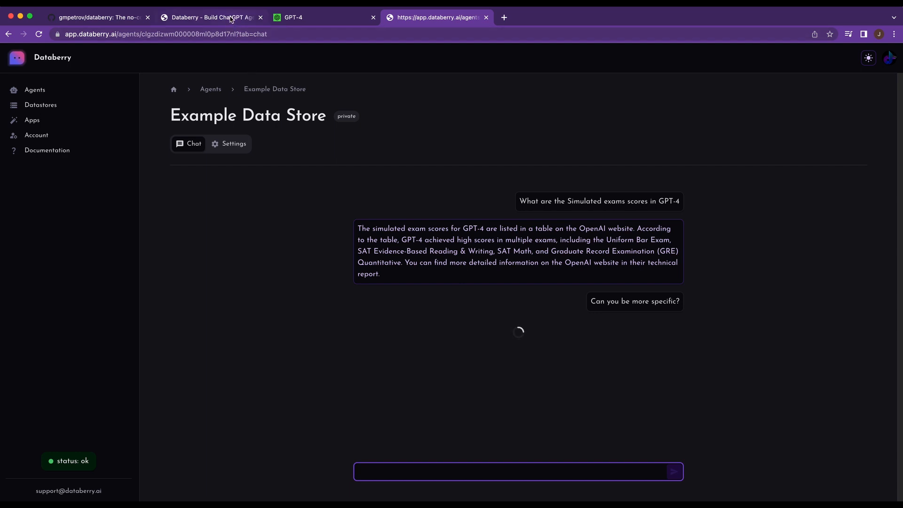
pyautogui.click(210, 17)
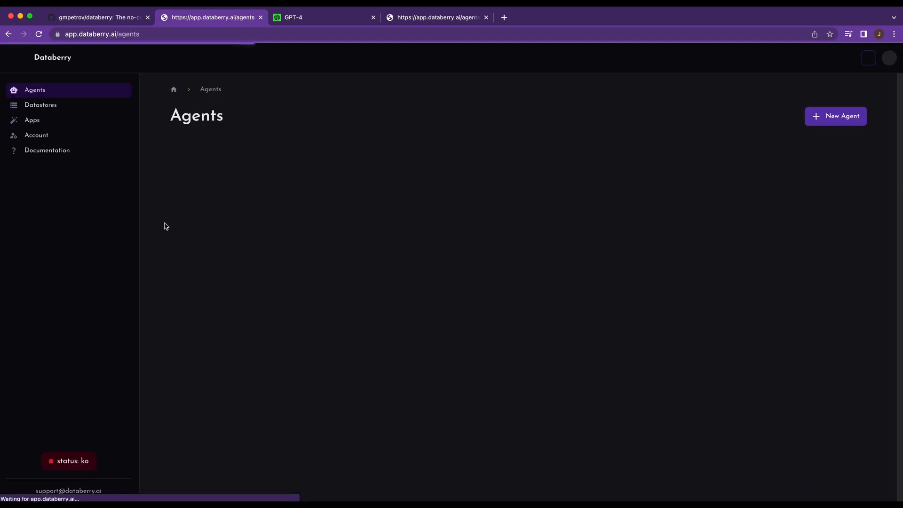
# Check Free plan usage under Account, browse Apps, and open the Crisp Plugin details
pyautogui.click(37, 135)
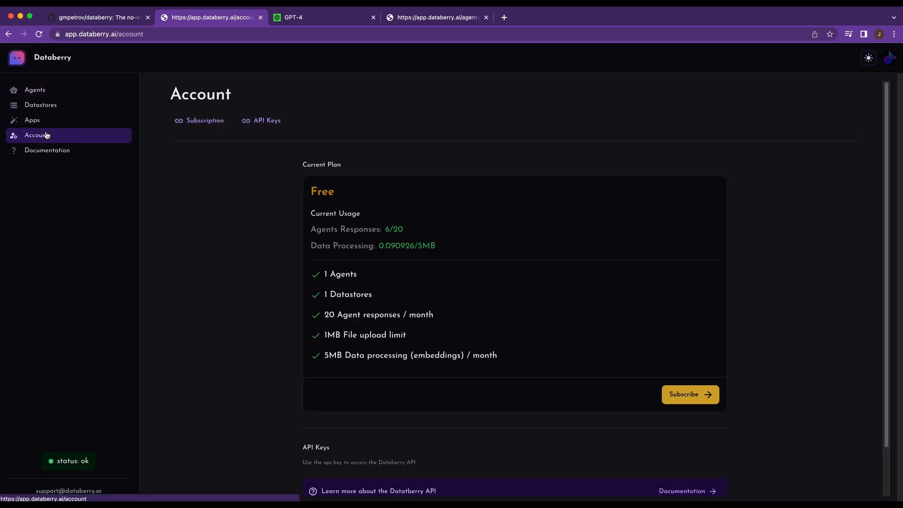
pyautogui.click(32, 120)
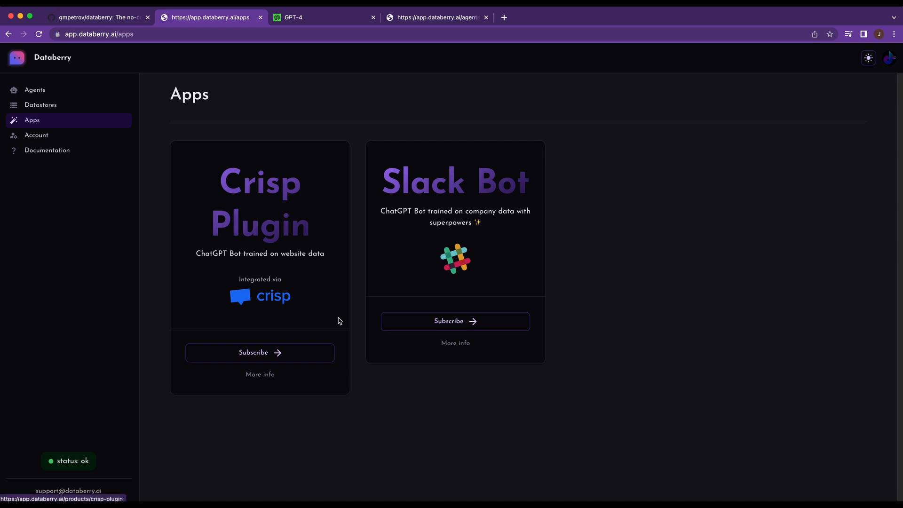
pyautogui.moveTo(272, 375)
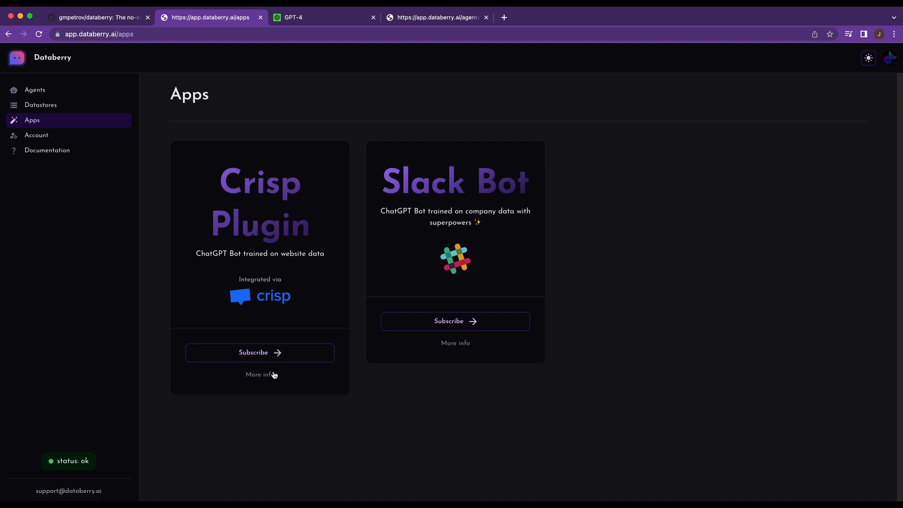
pyautogui.click(260, 375)
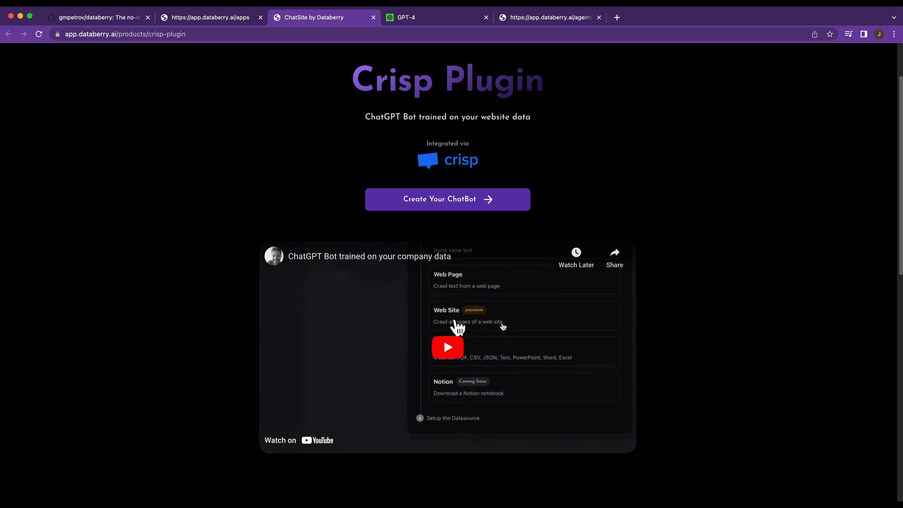
pyautogui.moveTo(564, 383)
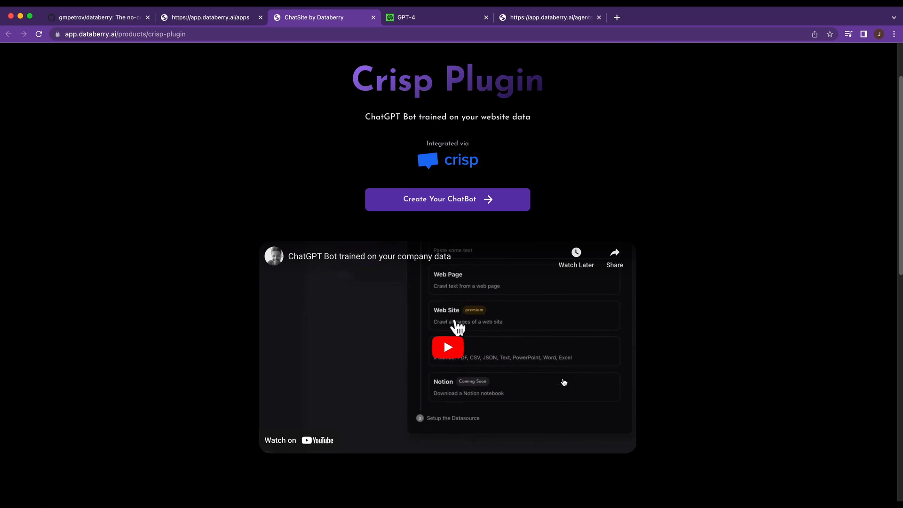
pyautogui.scroll(-3)
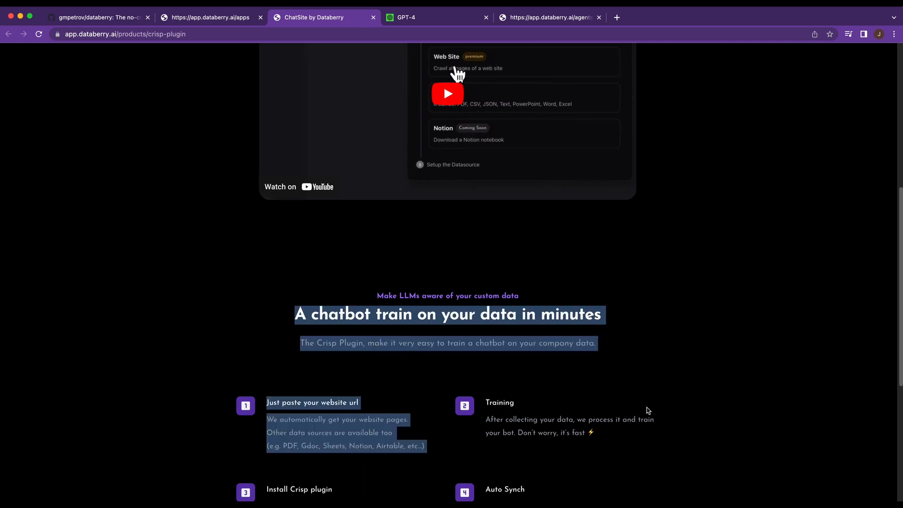
pyautogui.scroll(-3)
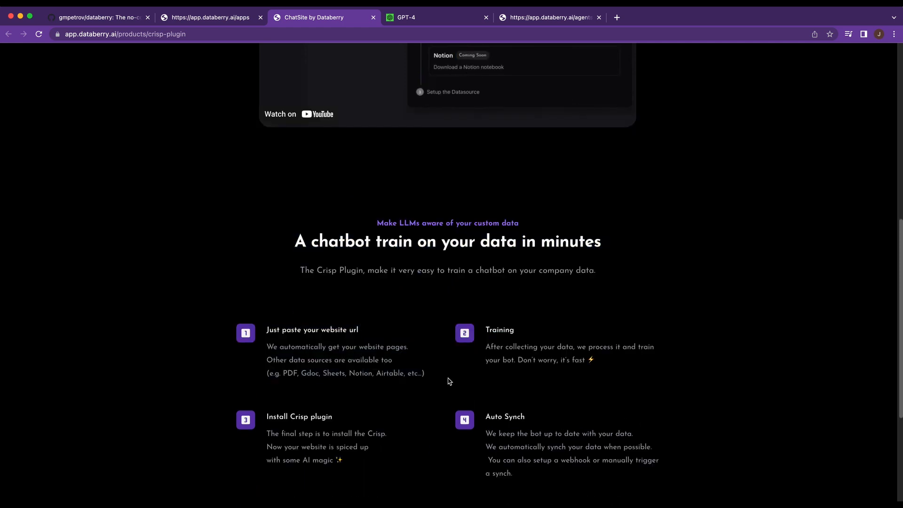
pyautogui.moveTo(311, 369)
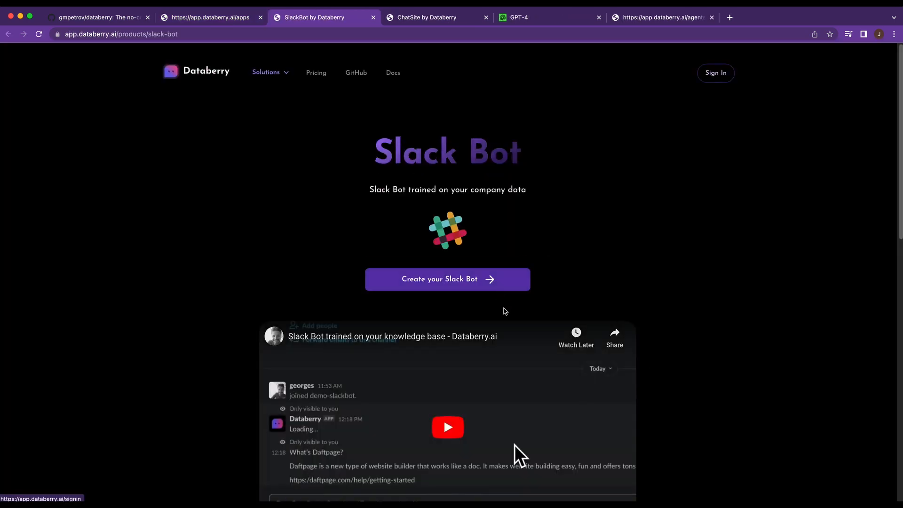
# Scroll through the Slack Bot product page, then return to the Databerry Apps page
pyautogui.scroll(-3)
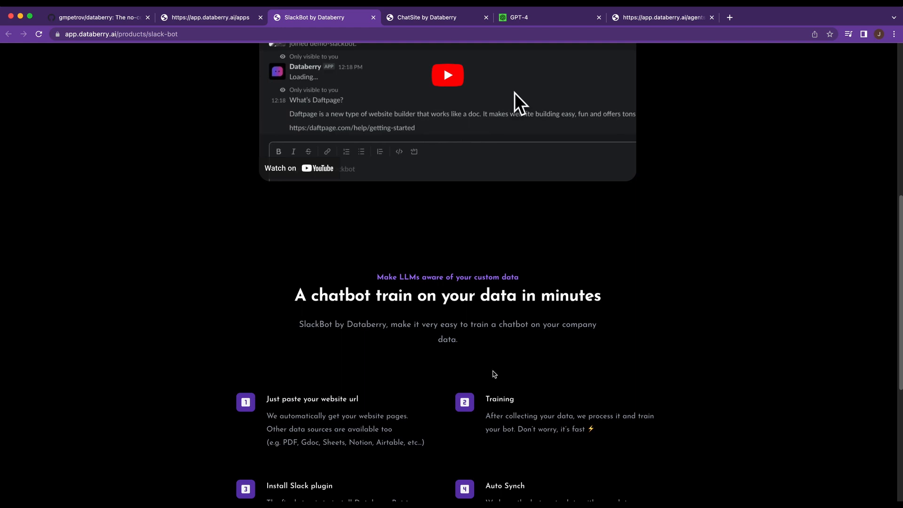
pyautogui.scroll(3)
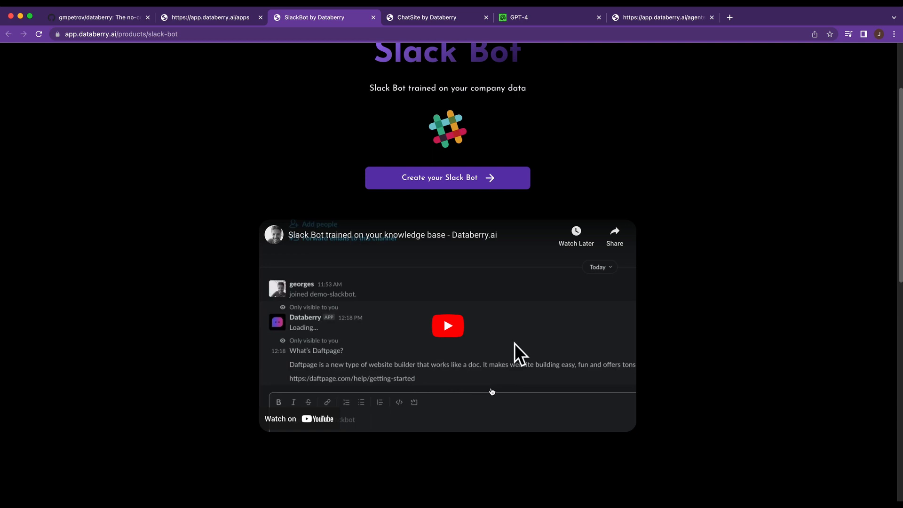
pyautogui.moveTo(490, 388)
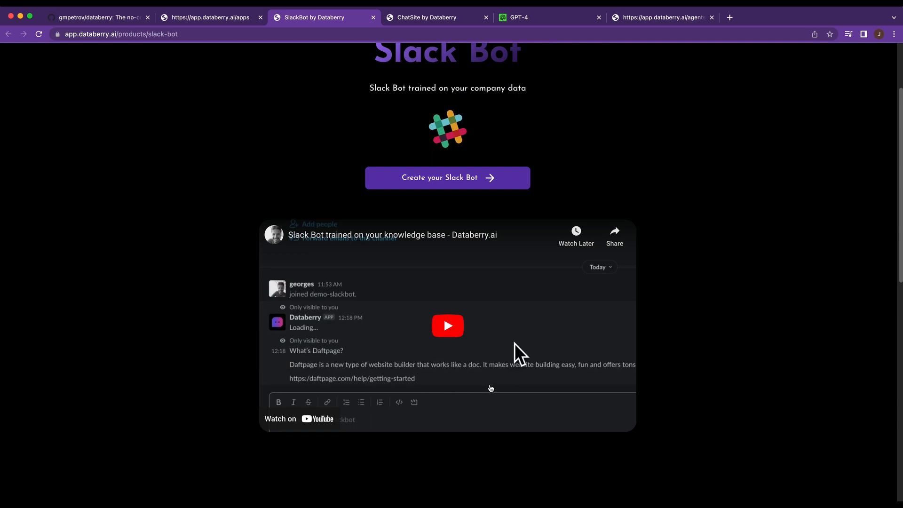
pyautogui.moveTo(487, 368)
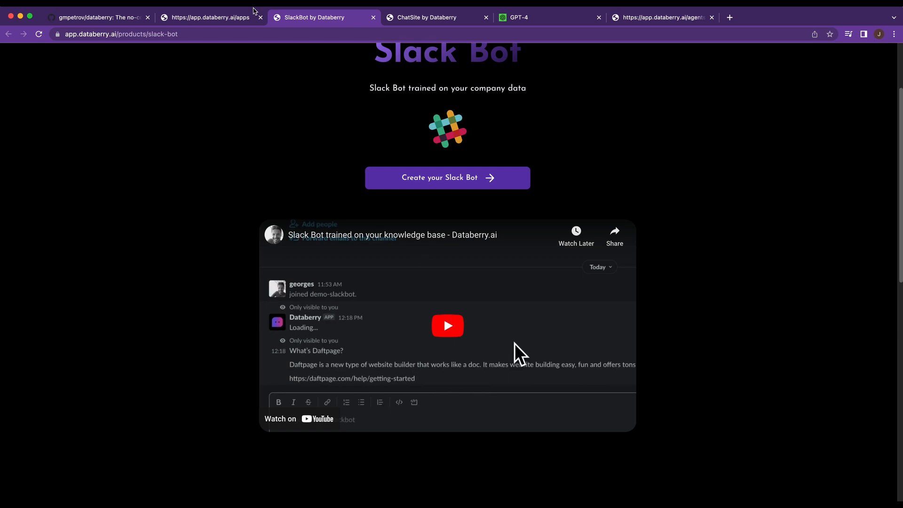
pyautogui.click(207, 17)
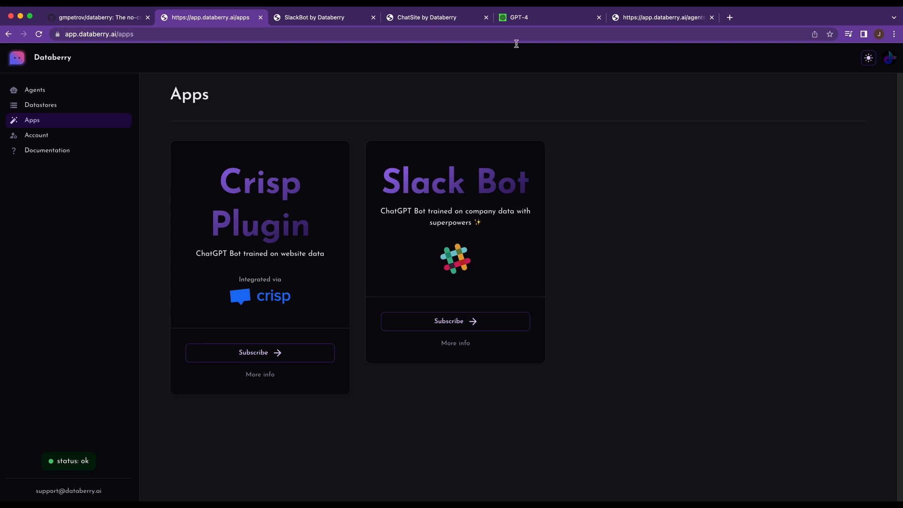
# Read the agent's reply asking for more context, then show the GPT-4 simulated exams table
pyautogui.click(663, 17)
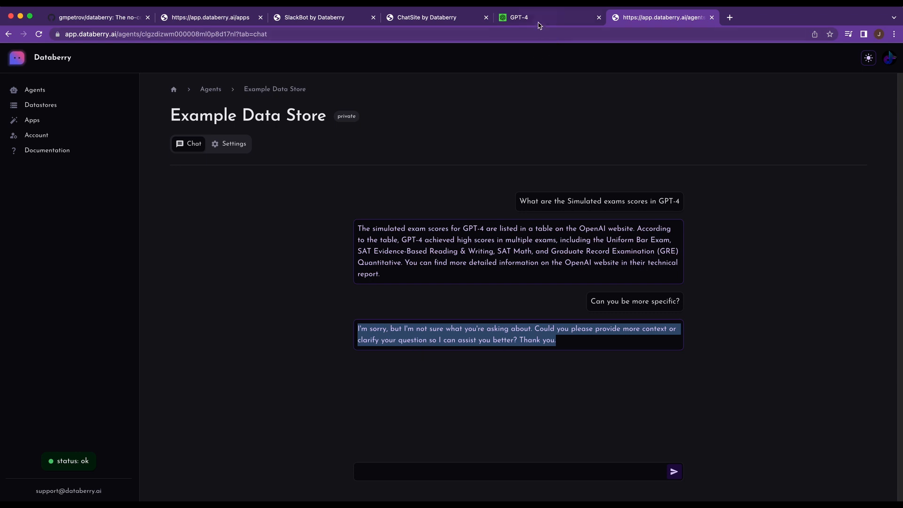
pyautogui.click(530, 18)
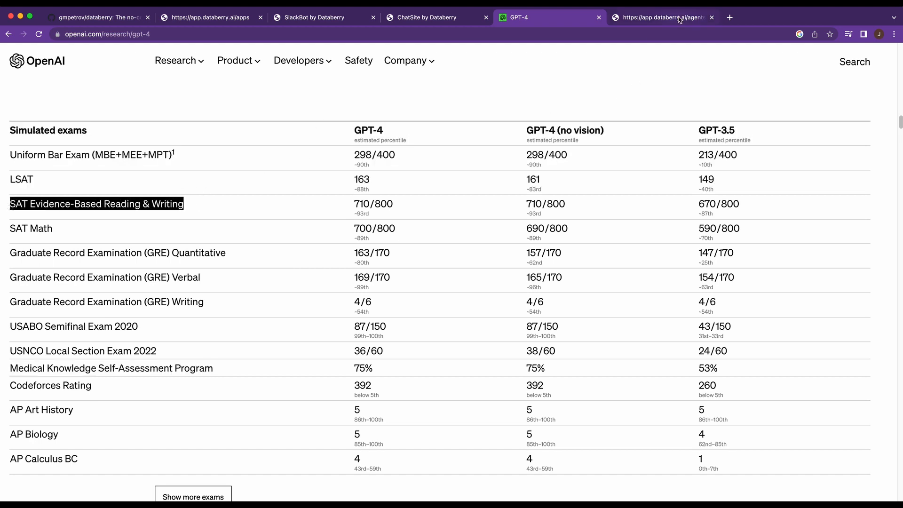
# Ask the agent for the SAT Evidence-Based Reading & Writing score, answered 710/800, 93rd percentile
pyautogui.click(662, 17)
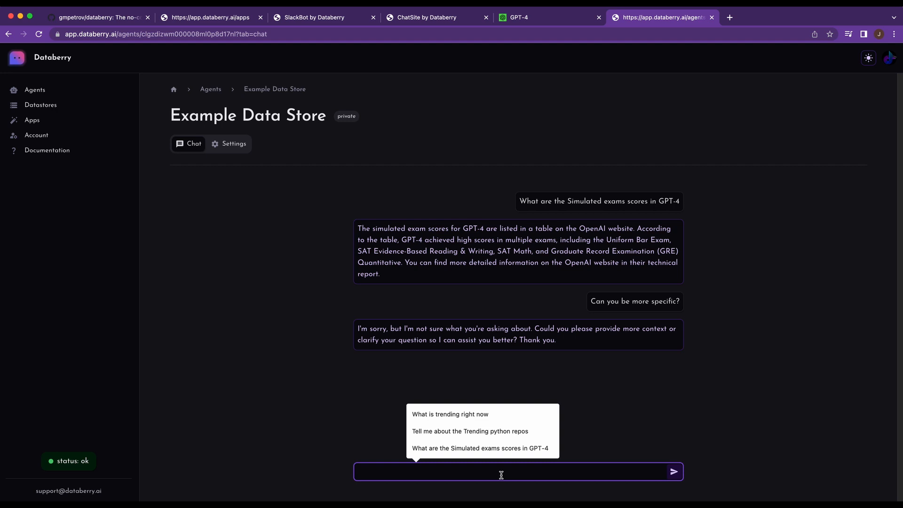
pyautogui.write('What is the')
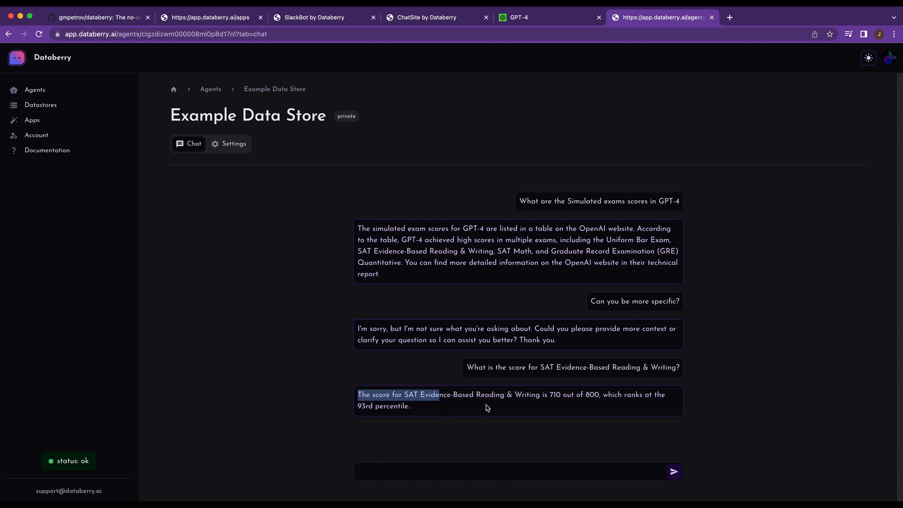
pyautogui.moveTo(548, 396)
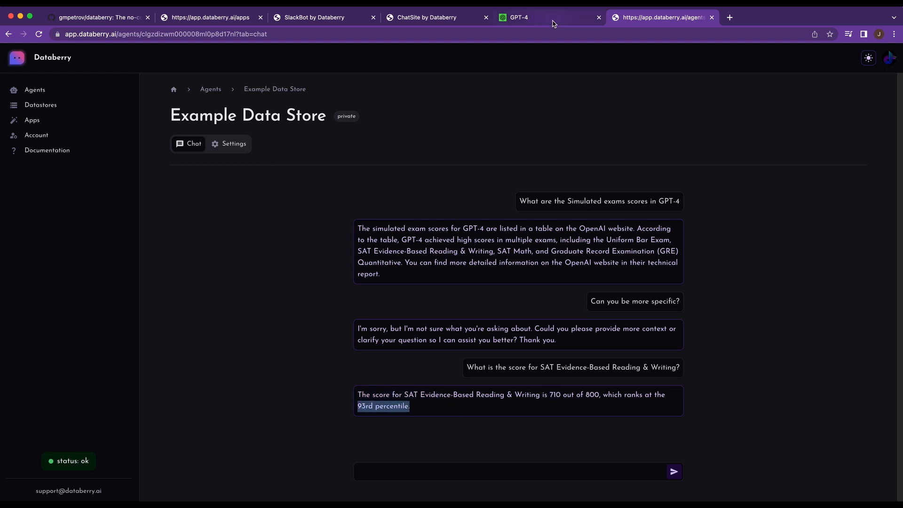
pyautogui.click(522, 17)
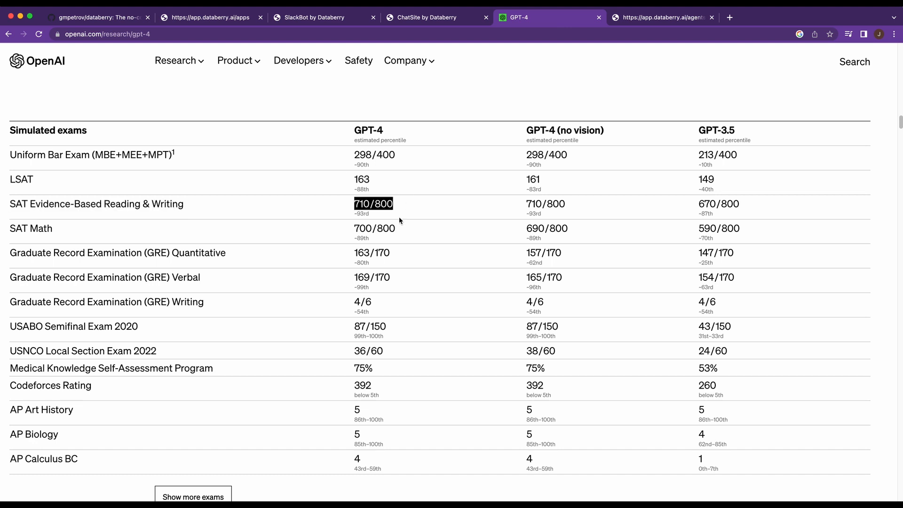
pyautogui.moveTo(375, 216)
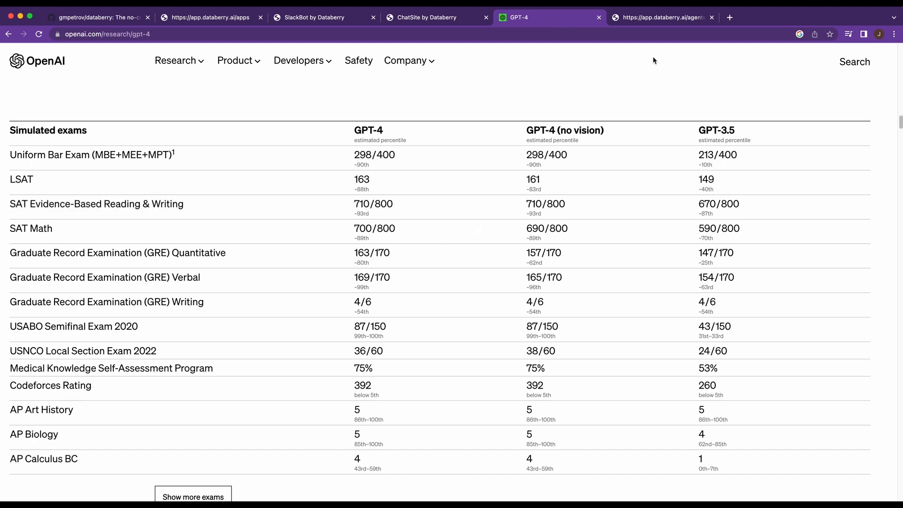
pyautogui.click(663, 17)
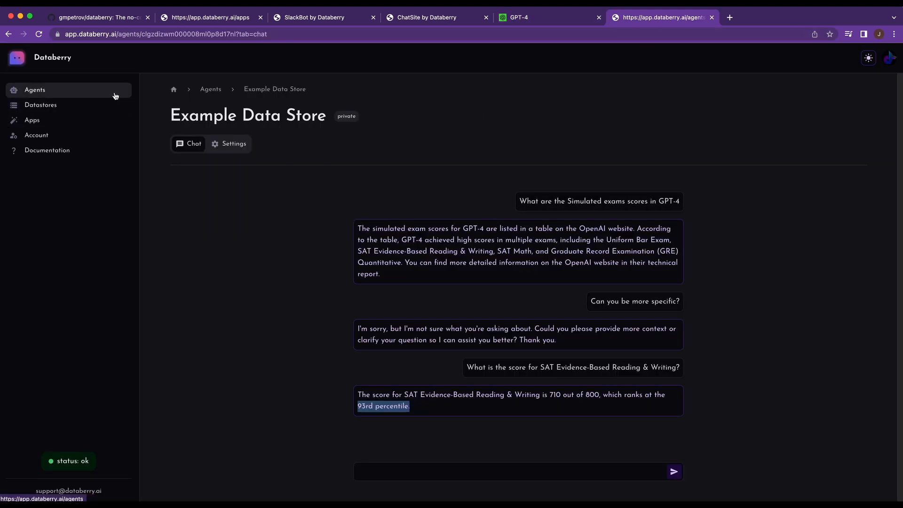
# Open the Example Data Store settings and review its datastore ID and ai-plugin.json plugin URLs
pyautogui.click(34, 90)
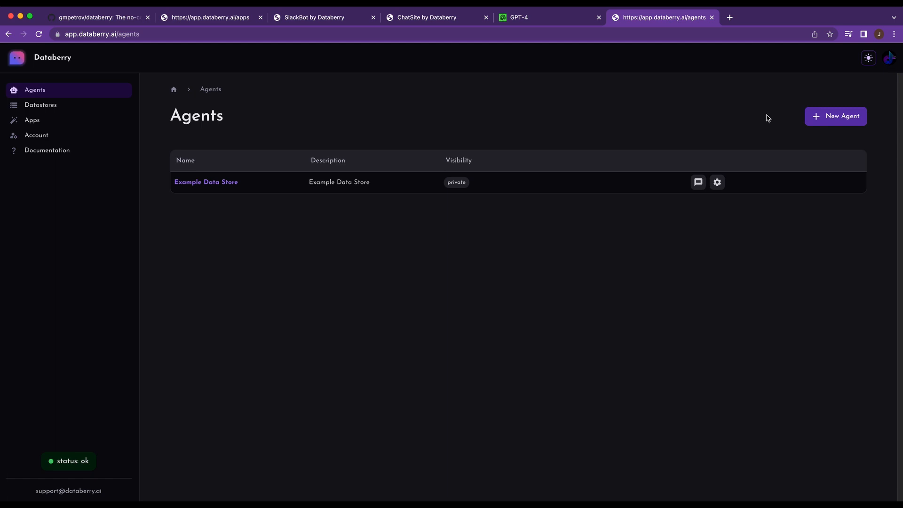
pyautogui.click(41, 104)
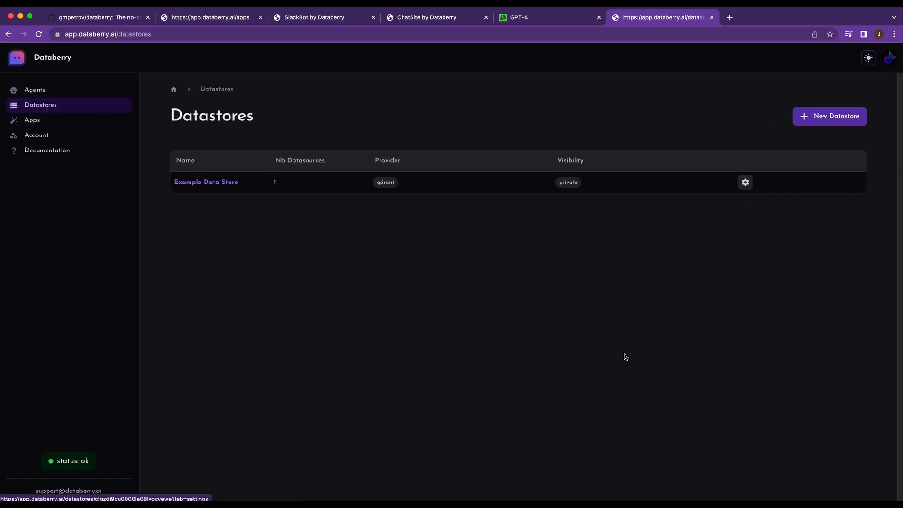
pyautogui.moveTo(765, 186)
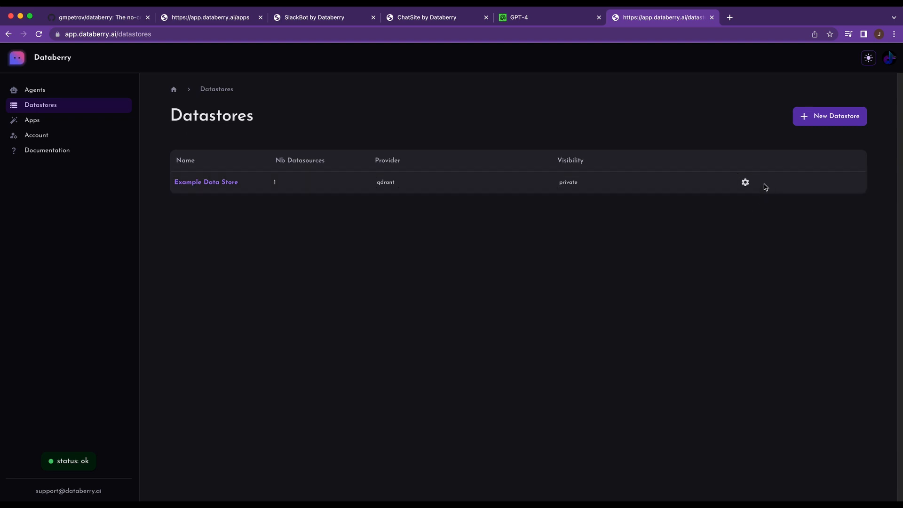
pyautogui.click(745, 182)
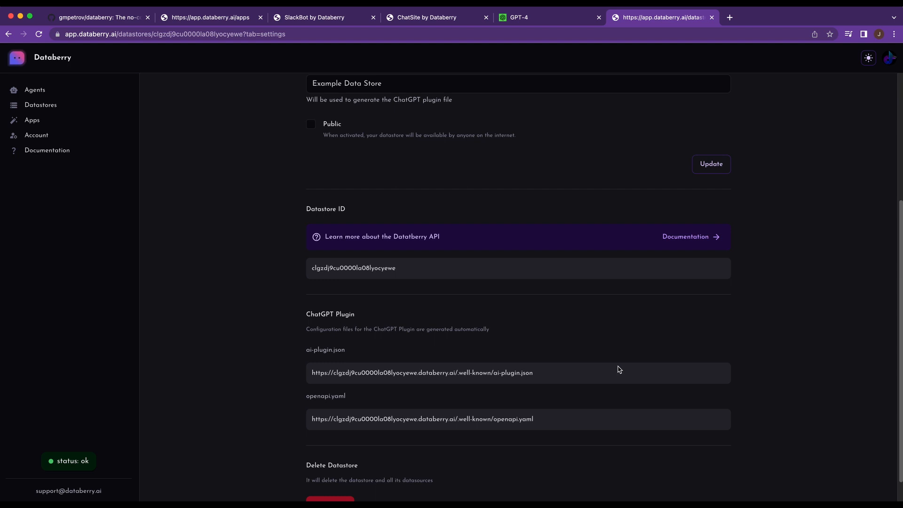
pyautogui.doubleClick(326, 349)
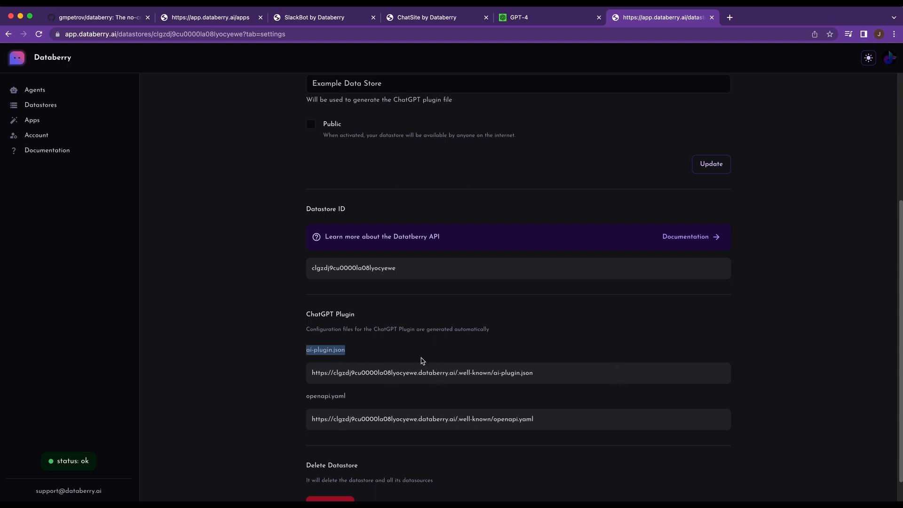
pyautogui.scroll(-3)
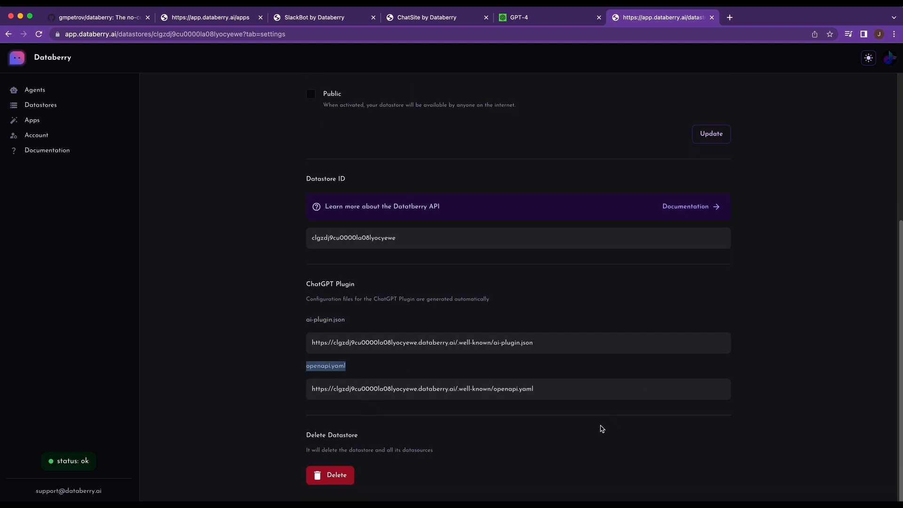
pyautogui.scroll(3)
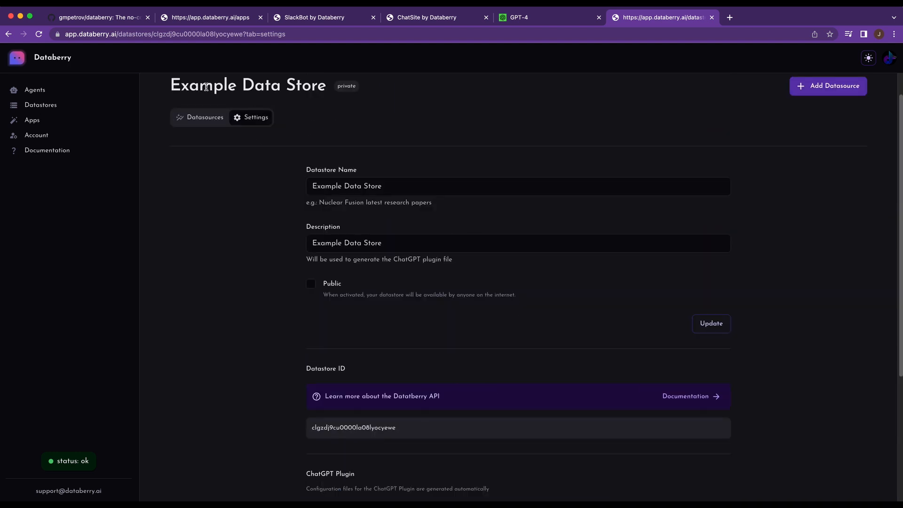
pyautogui.scroll(-3)
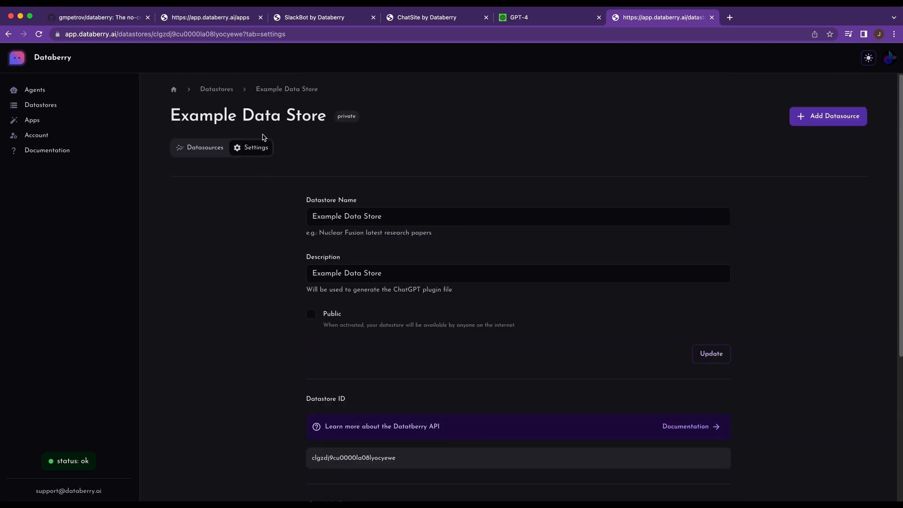
pyautogui.scroll(-3)
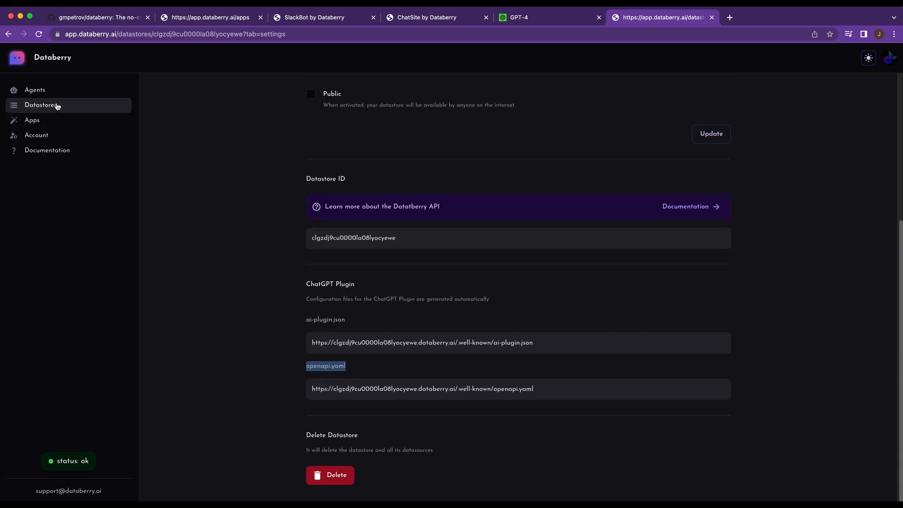
# Open the Example Data Store agent's settings and read its Agent ID and Databerry API note
pyautogui.click(35, 89)
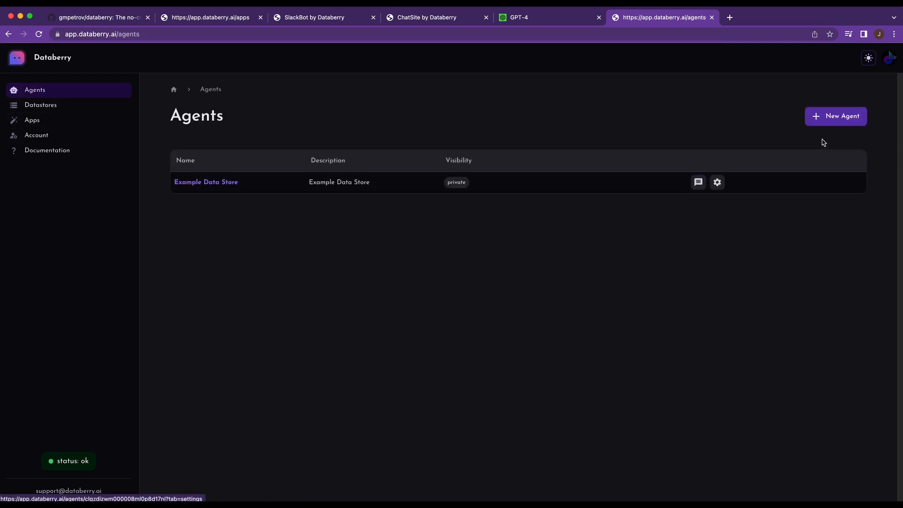
pyautogui.moveTo(717, 182)
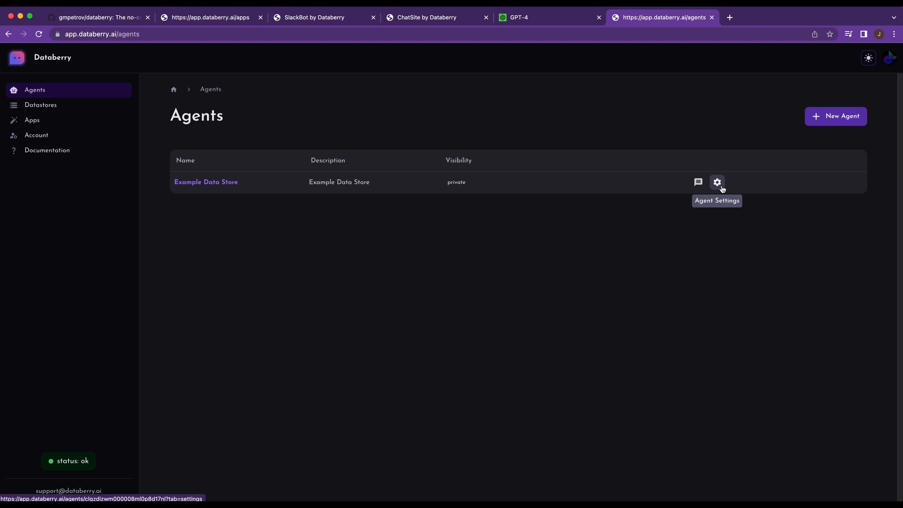
pyautogui.click(717, 182)
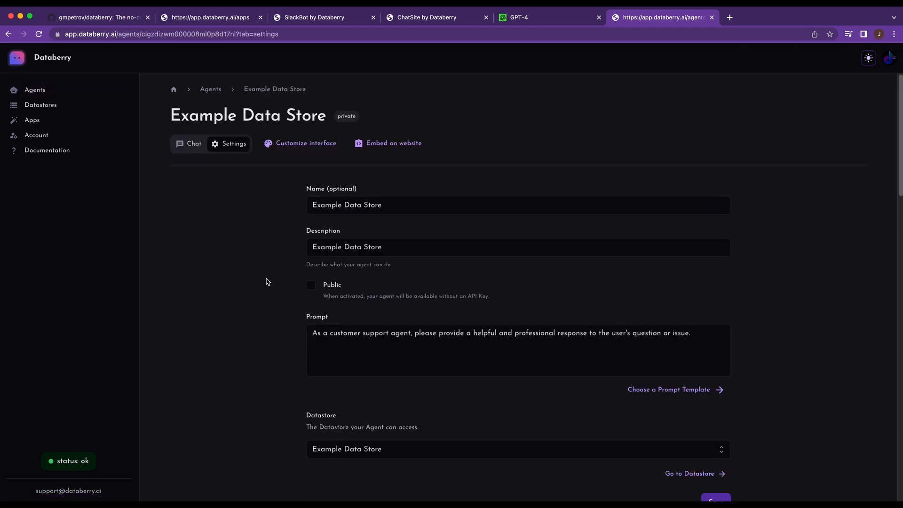
pyautogui.scroll(-3)
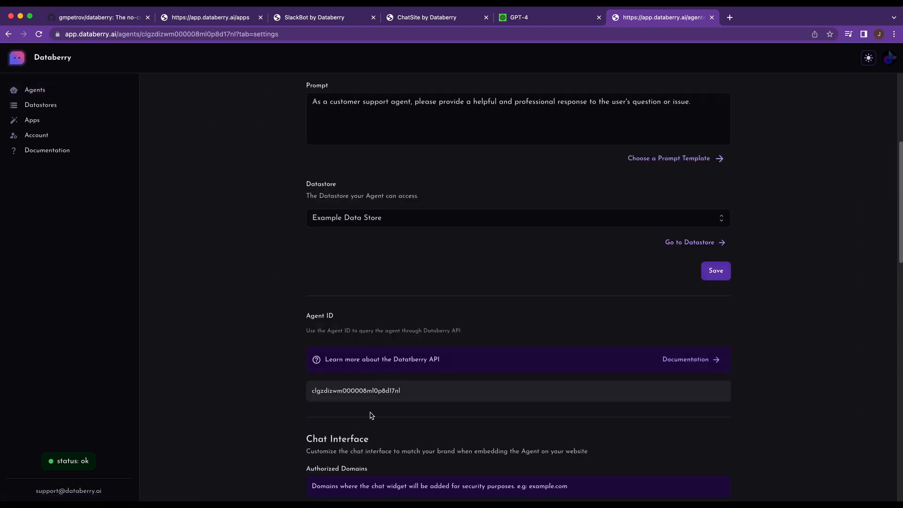
pyautogui.moveTo(315, 330); pyautogui.dragTo(461, 331)
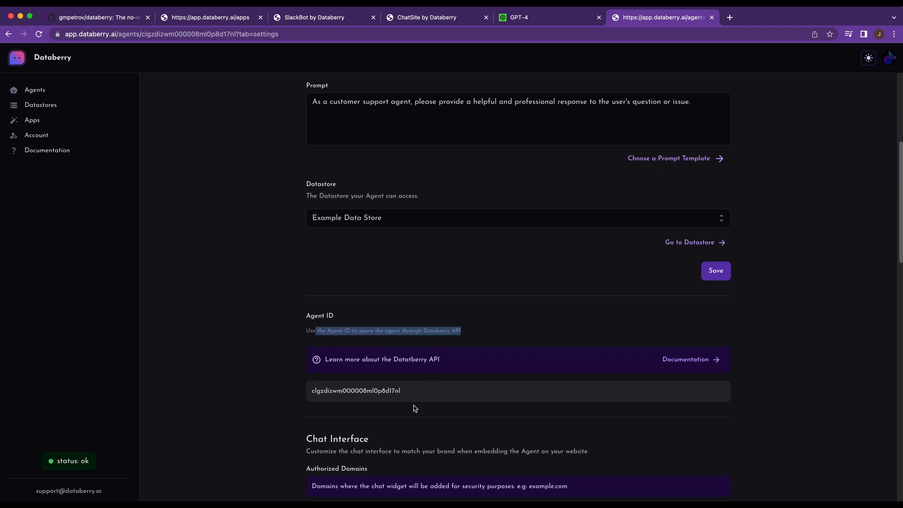
pyautogui.click(400, 333)
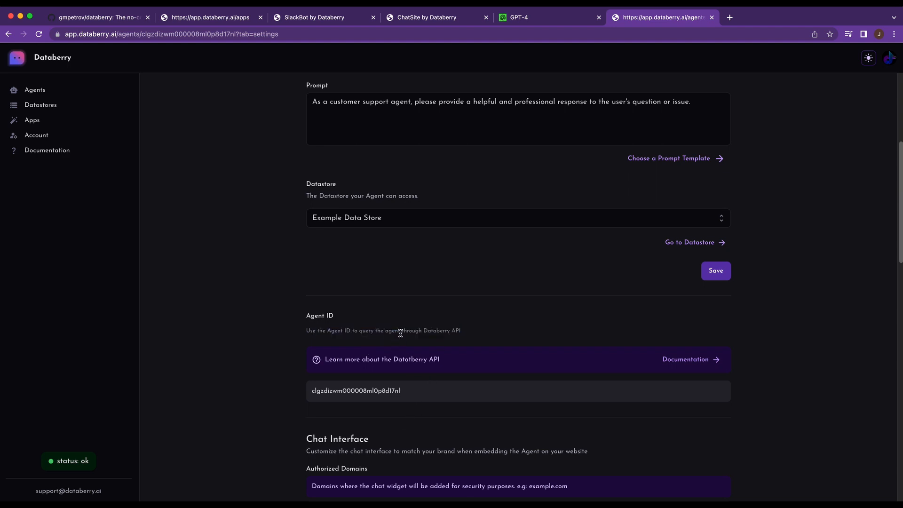
pyautogui.doubleClick(441, 330)
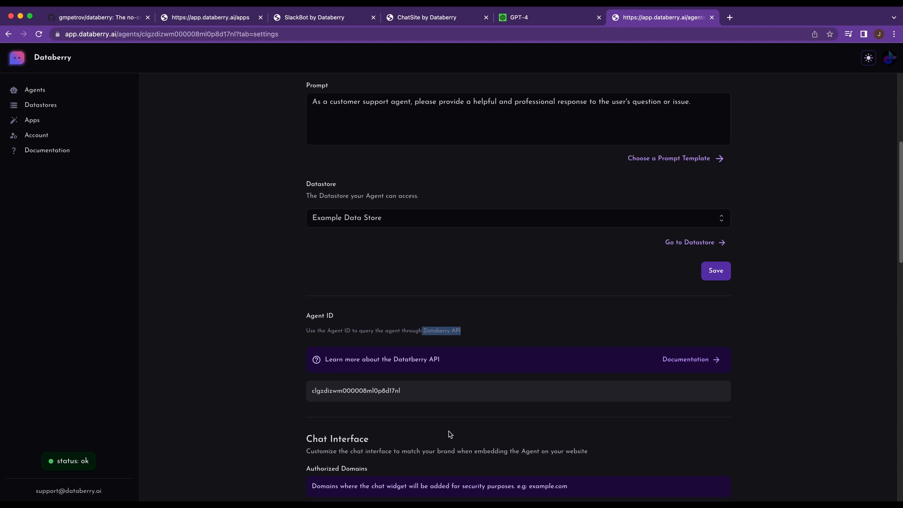
pyautogui.moveTo(446, 436)
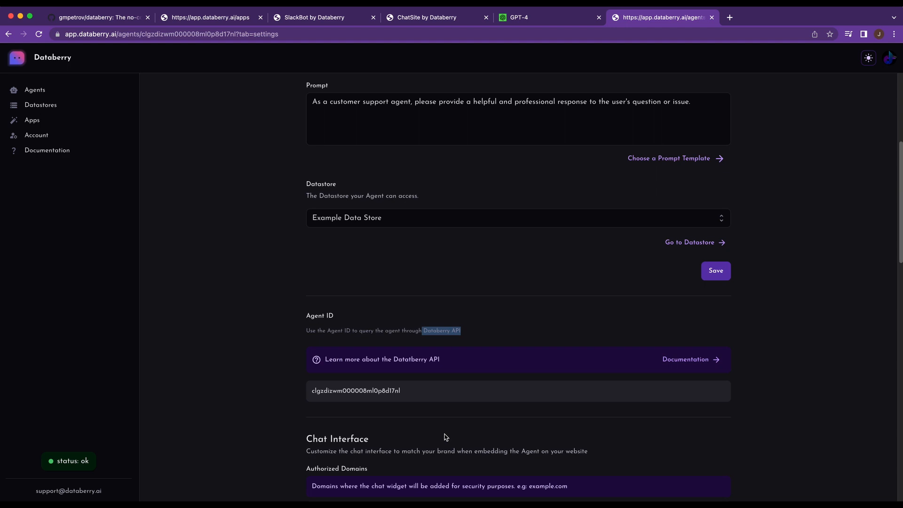
# Review authorized domains, display name, initial message and brand color, and open the widget preview chat
pyautogui.scroll(-3)
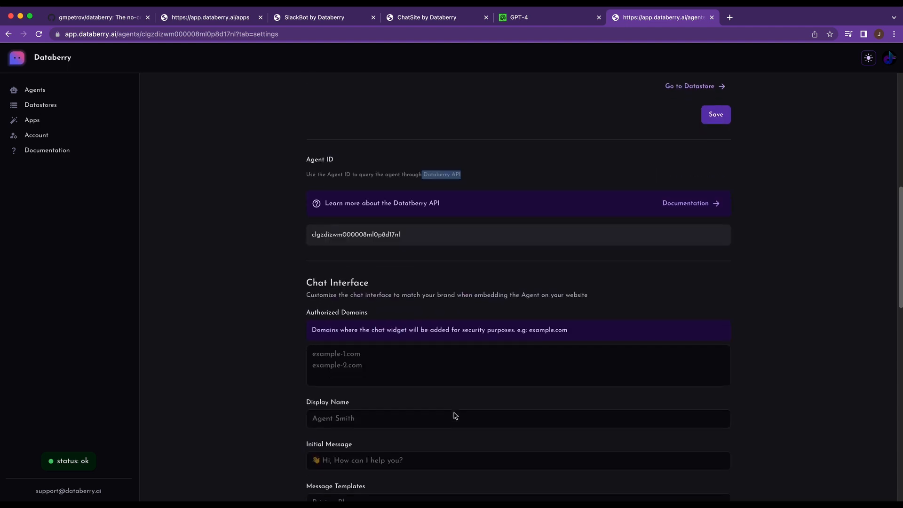
pyautogui.scroll(-3)
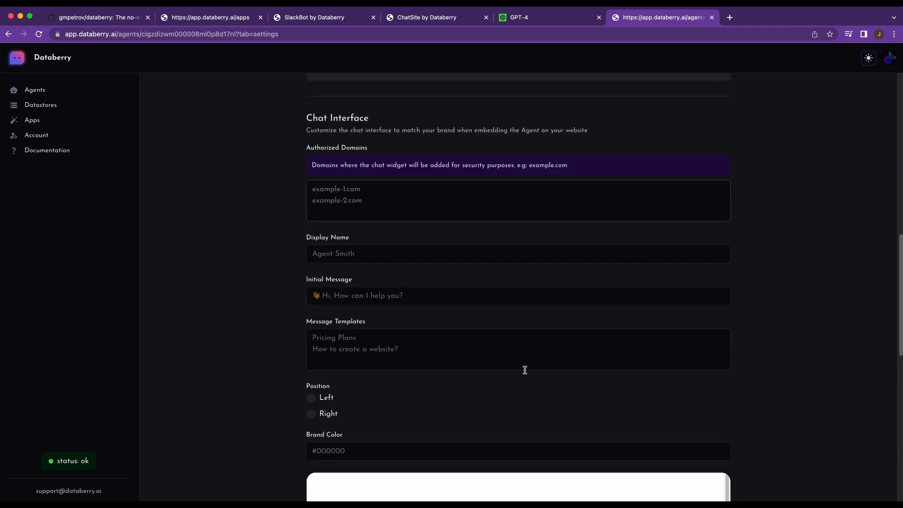
pyautogui.scroll(-3)
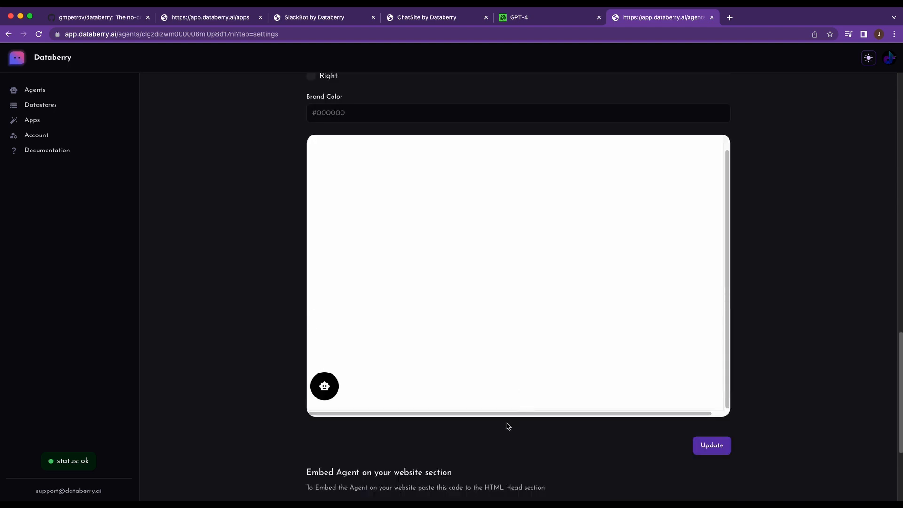
pyautogui.click(324, 386)
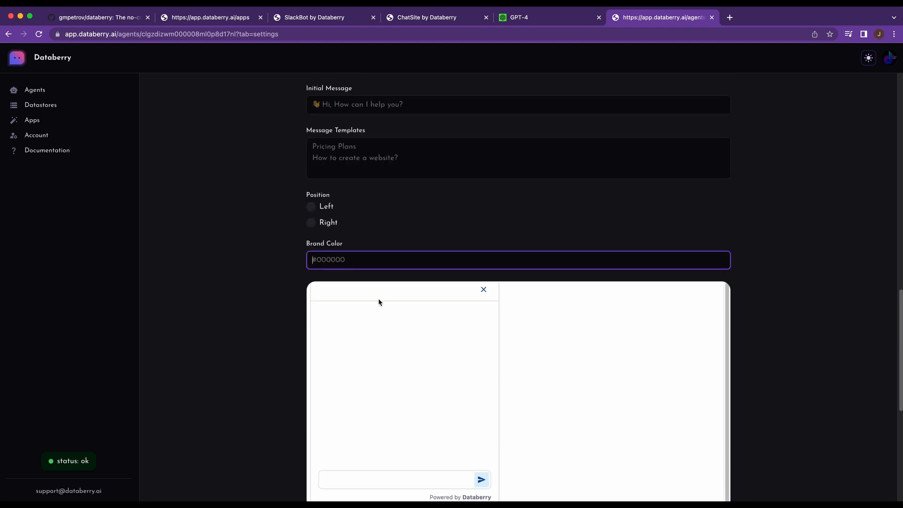
pyautogui.scroll(-3)
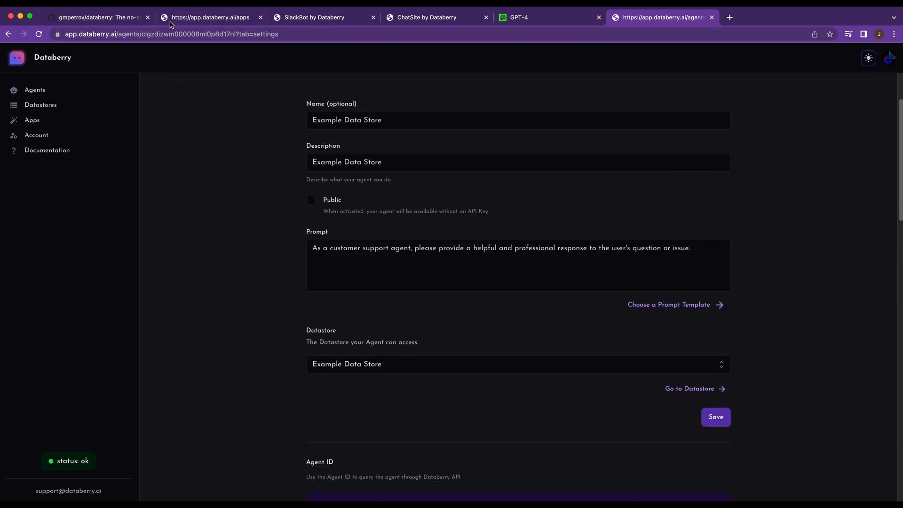
# Switch to the Databerry GitHub repository and scroll through its README features and file list
pyautogui.click(98, 17)
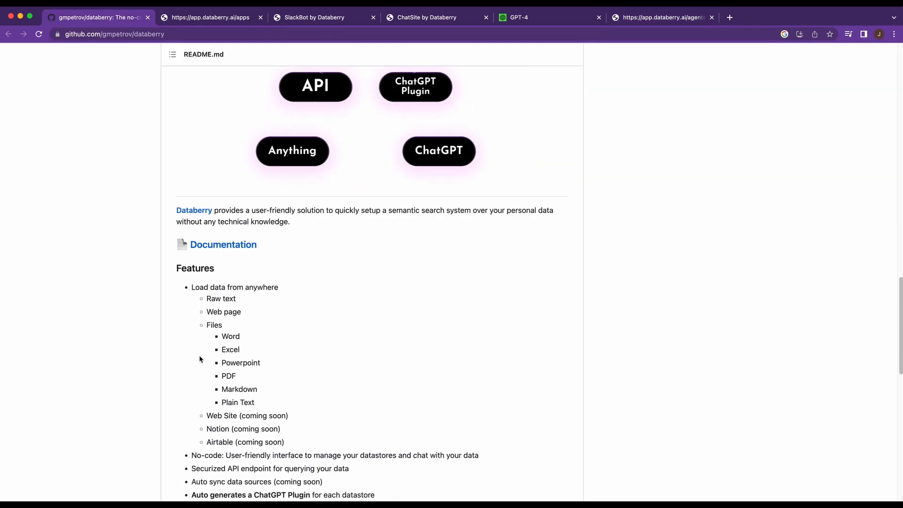
pyautogui.scroll(-3)
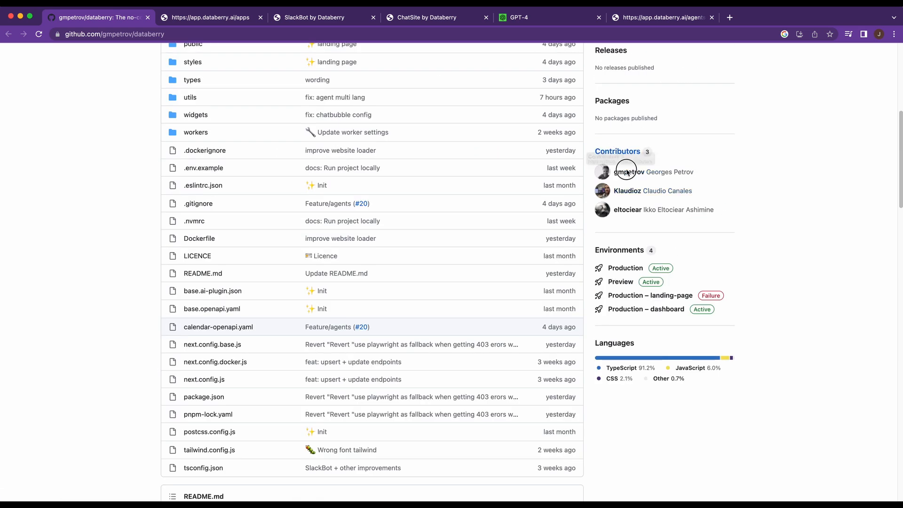
# Pass through the Databerry apps and agent settings tabs to the Crisp Plugin product page
pyautogui.click(210, 18)
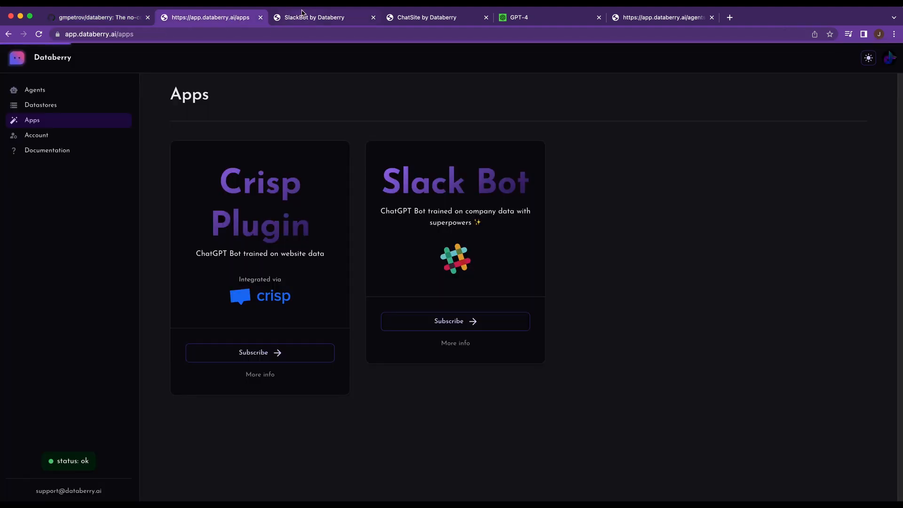
pyautogui.moveTo(346, 133)
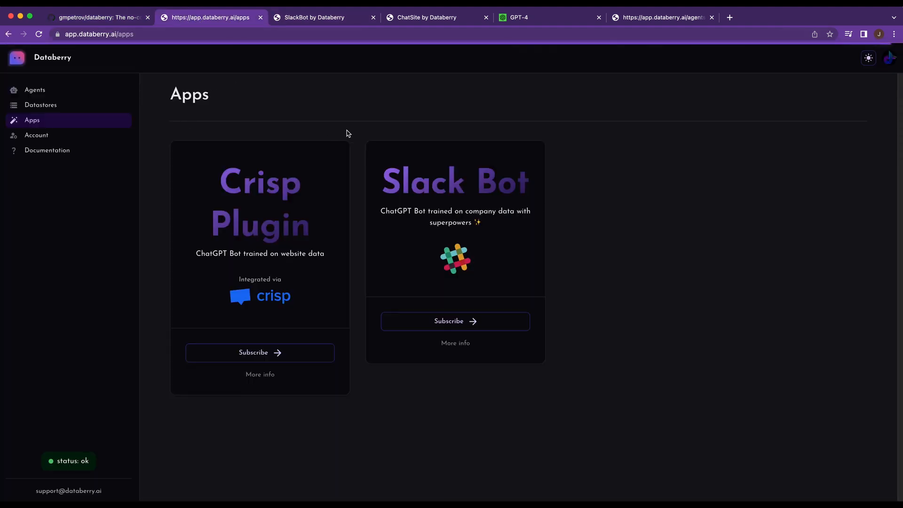
pyautogui.moveTo(33, 89)
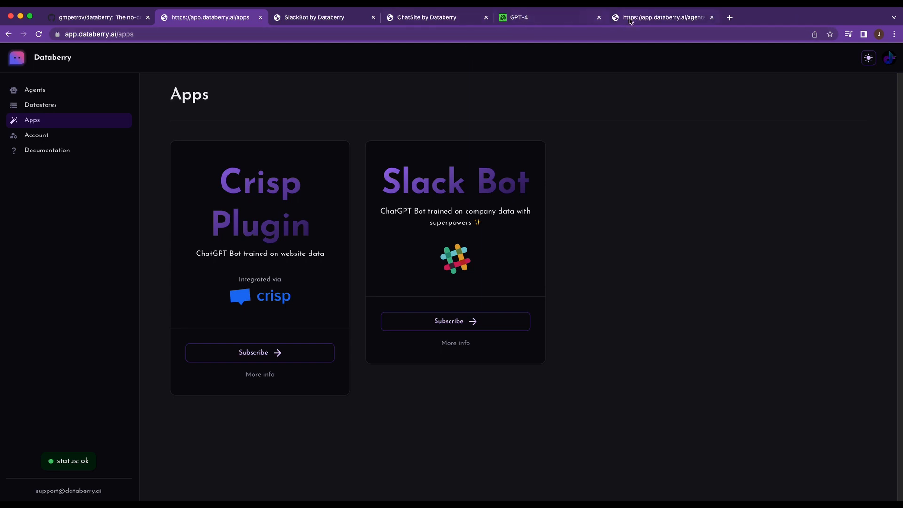
pyautogui.click(660, 17)
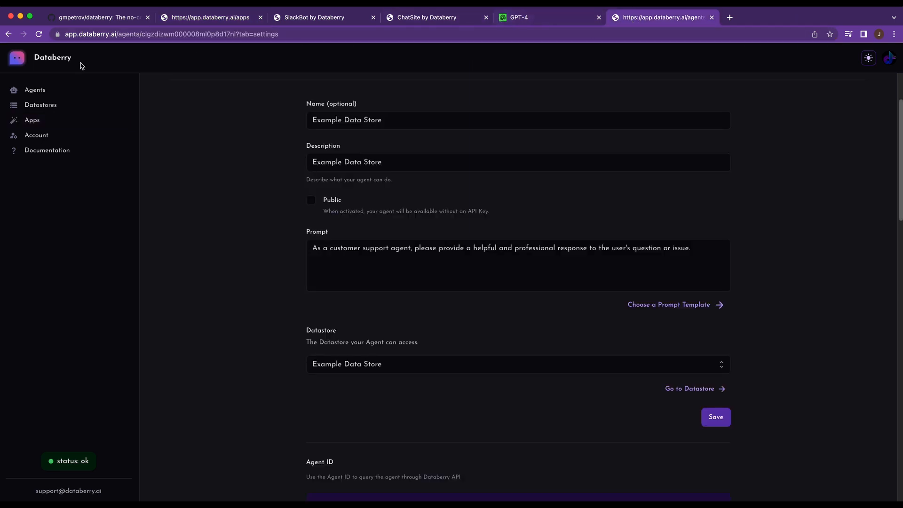
pyautogui.click(426, 17)
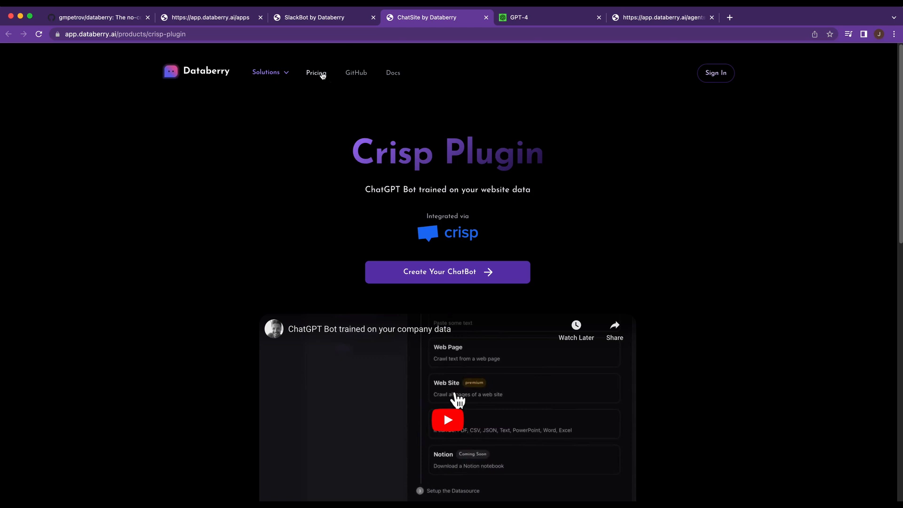
# Open Pricing and compare the Free, $25 Startup and $99 Pro plan cards
pyautogui.click(316, 72)
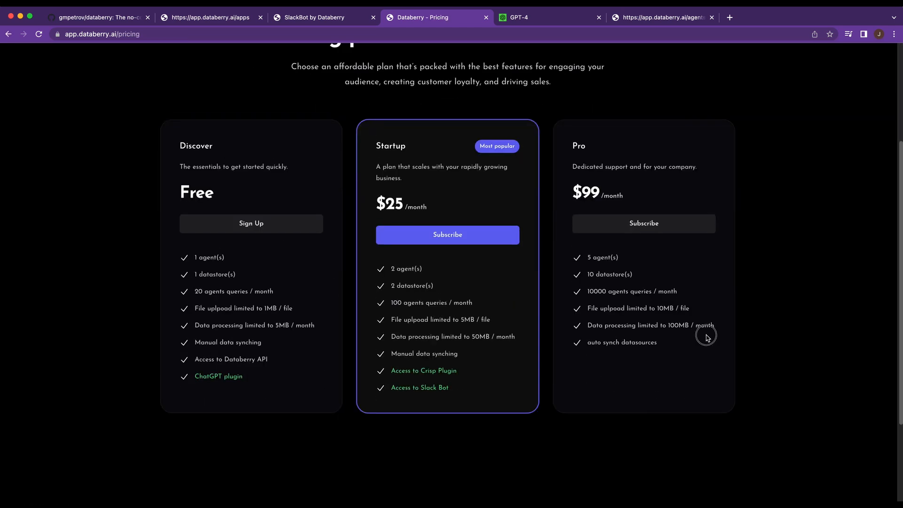
pyautogui.scroll(-3)
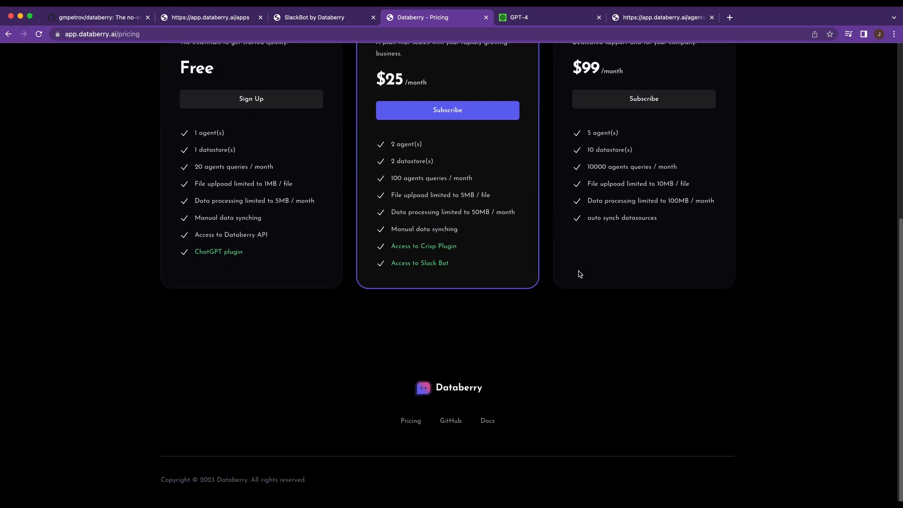
pyautogui.scroll(3)
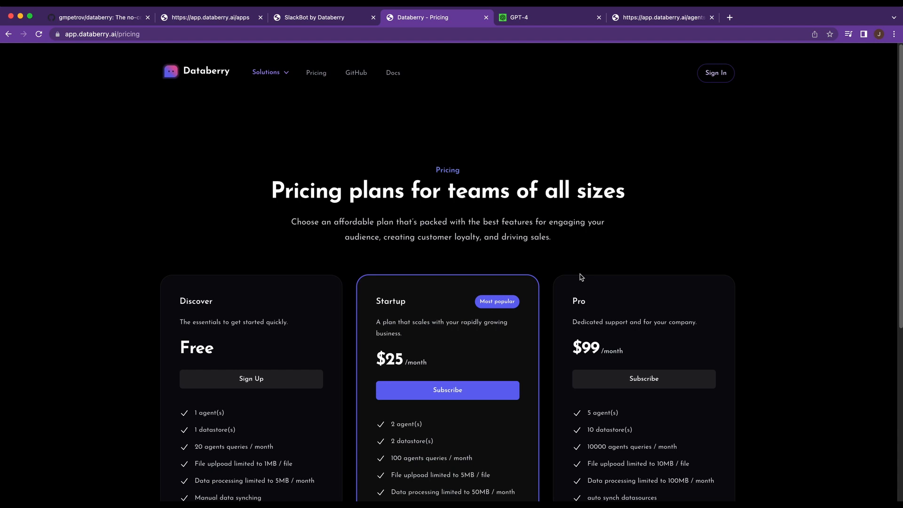